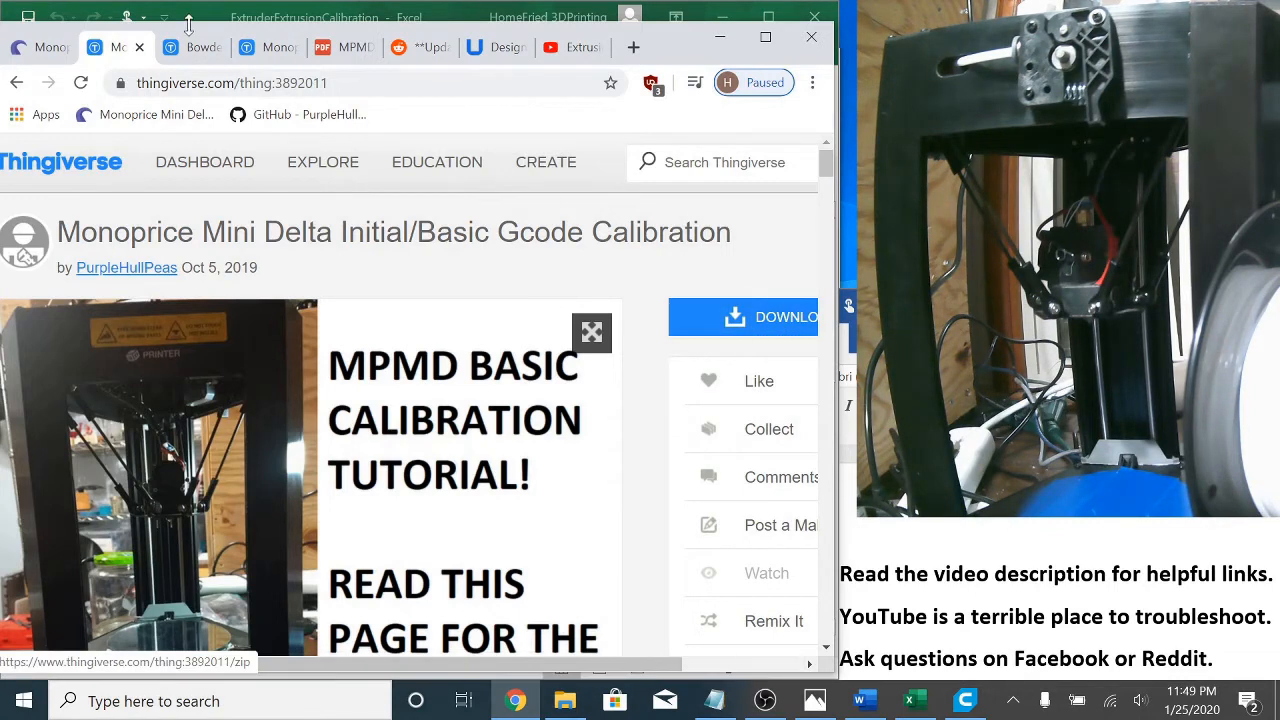
# View the Bowden Tube Clip v3 Thingiverse page, scrolling through its orange clip photos and back to the top
pyautogui.click(190, 48)
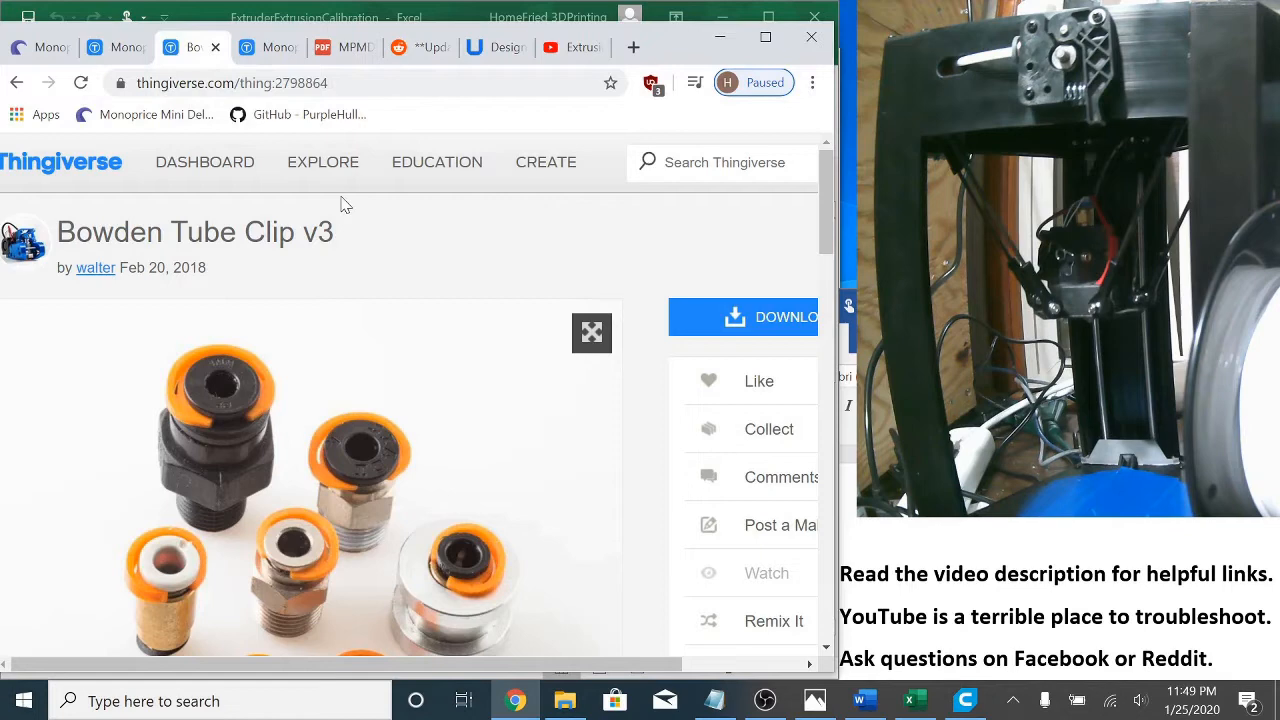
pyautogui.moveTo(336, 290)
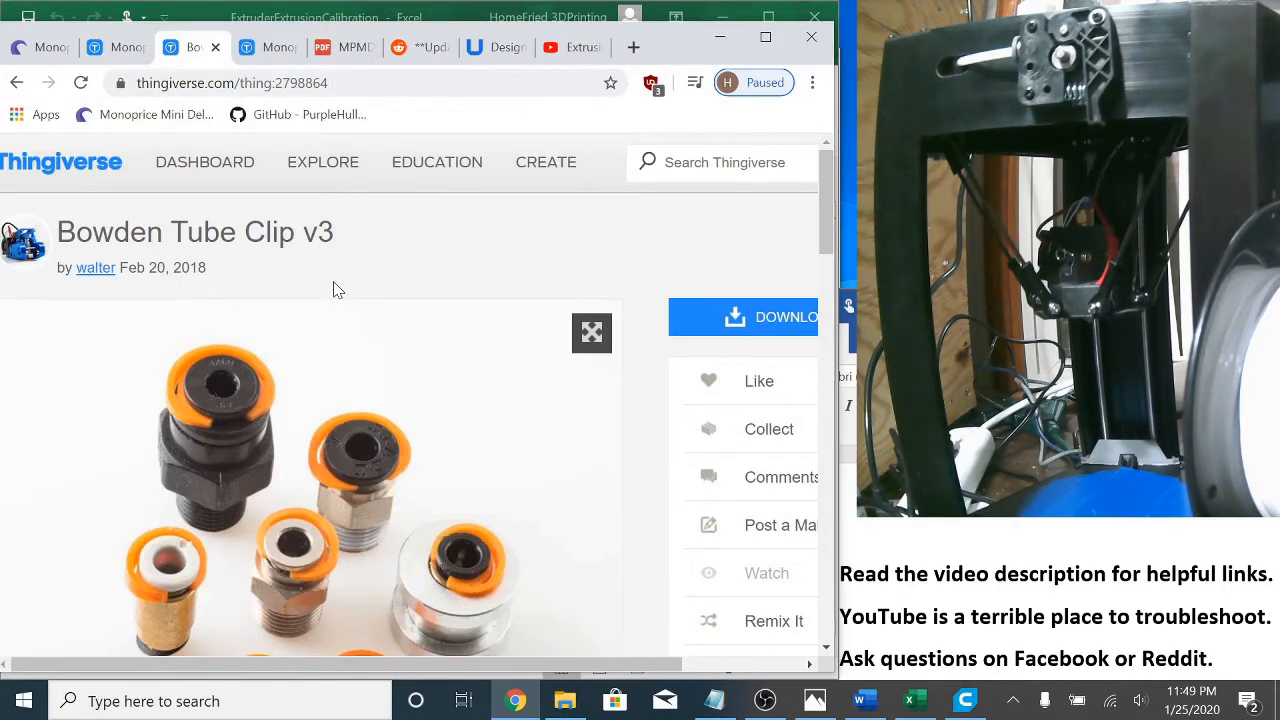
pyautogui.scroll(-3)
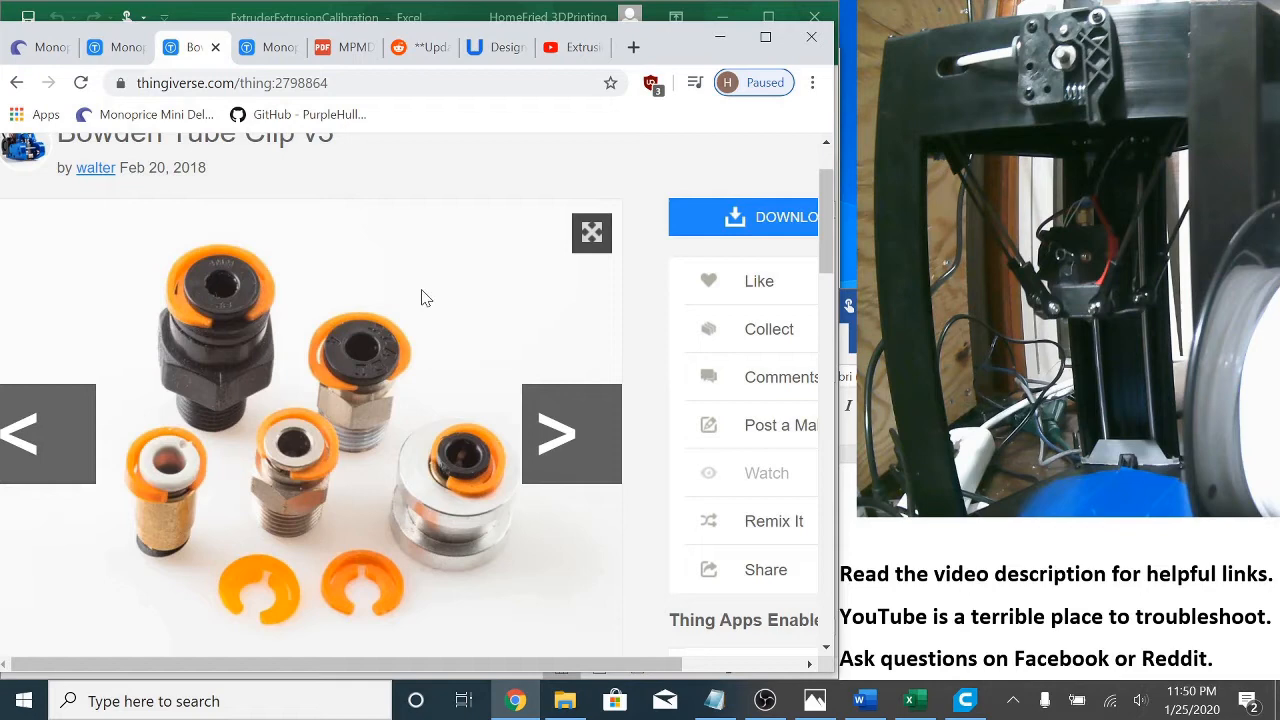
pyautogui.scroll(3)
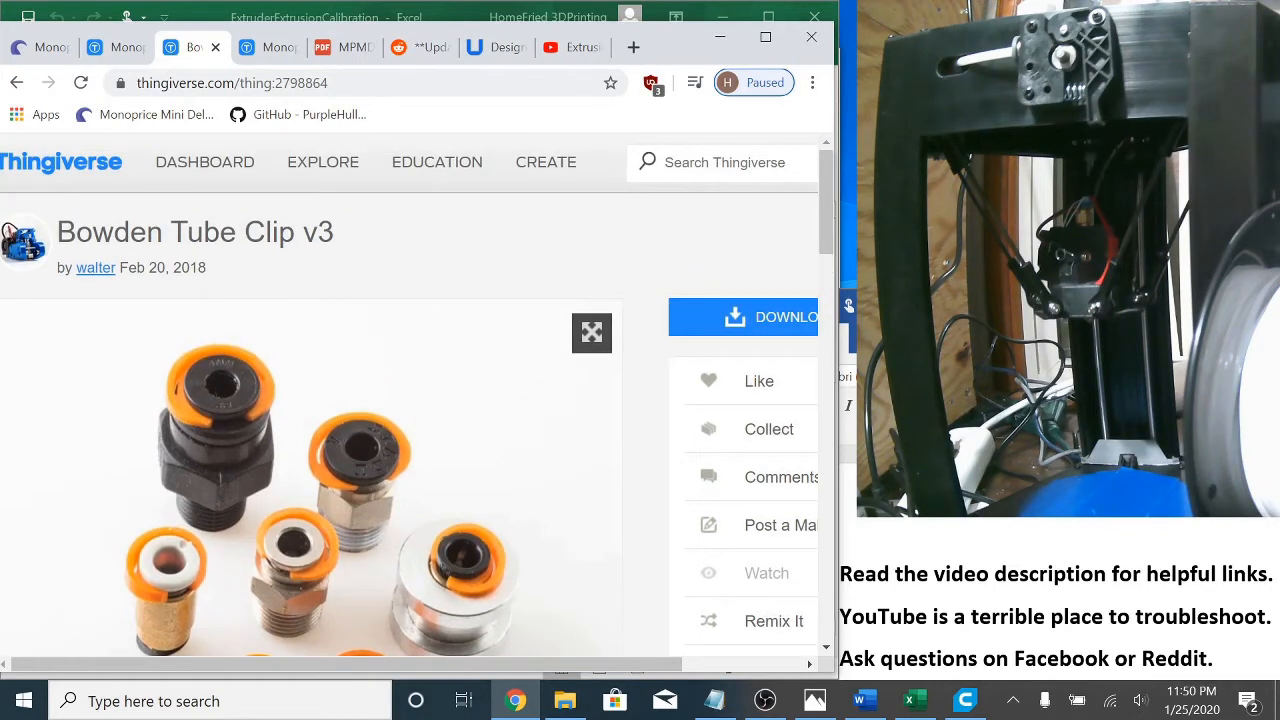
pyautogui.doubleClick(252, 232)
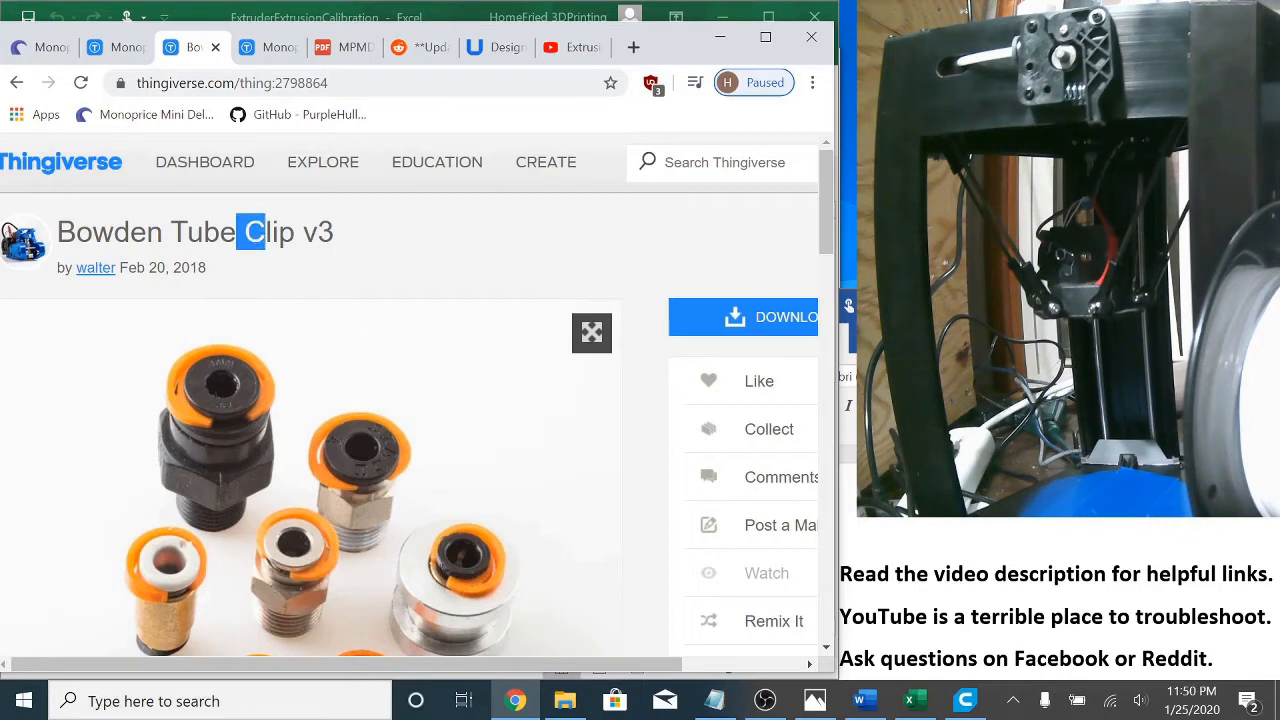
pyautogui.moveTo(270, 48)
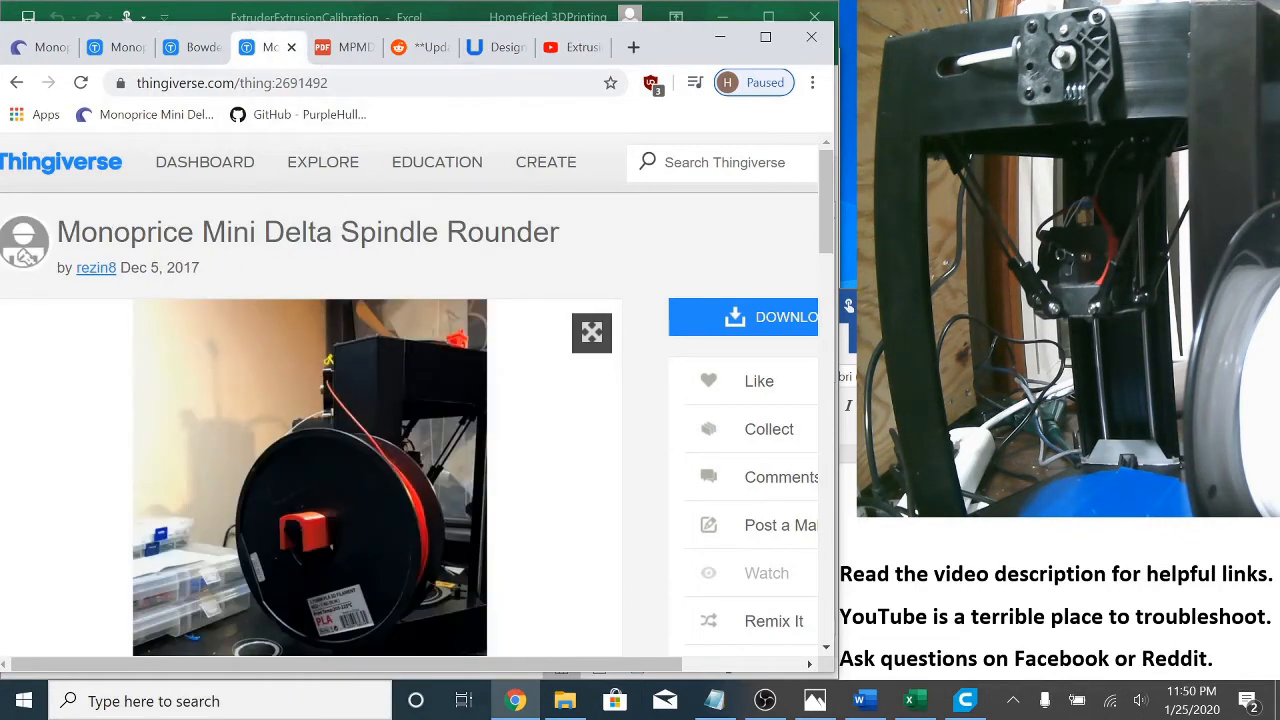
pyautogui.moveTo(408, 462)
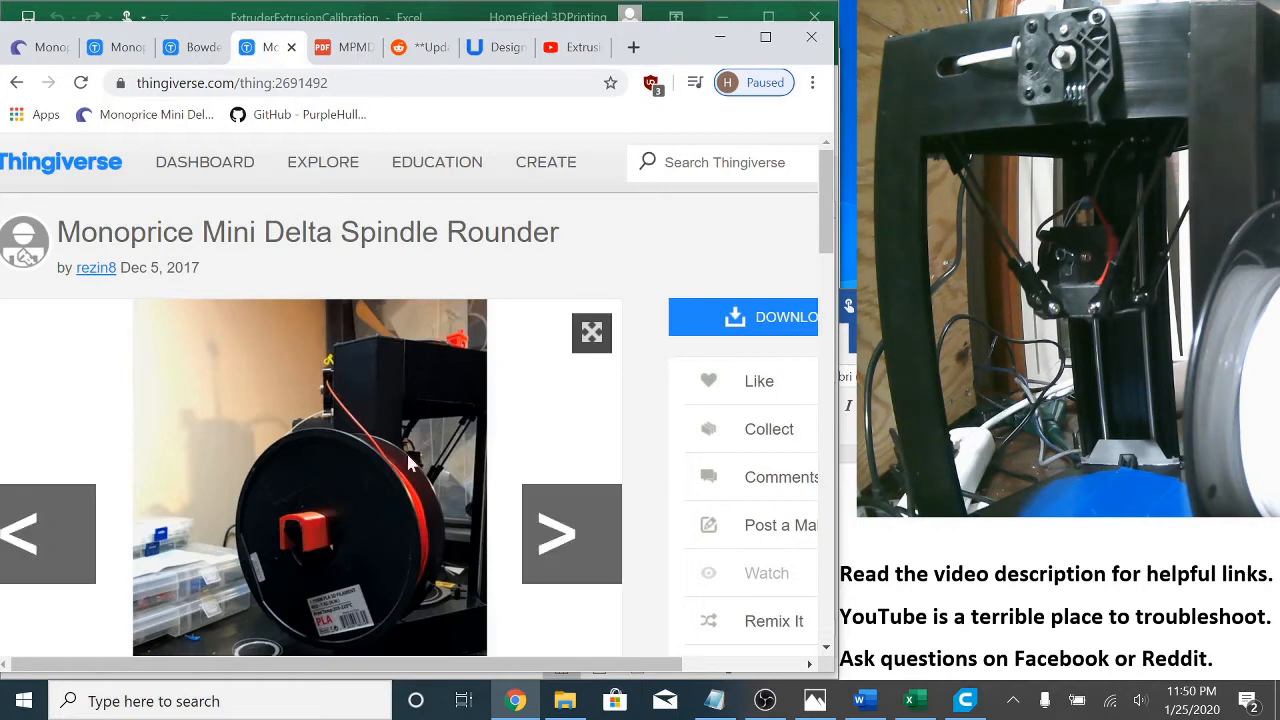
pyautogui.moveTo(388, 452)
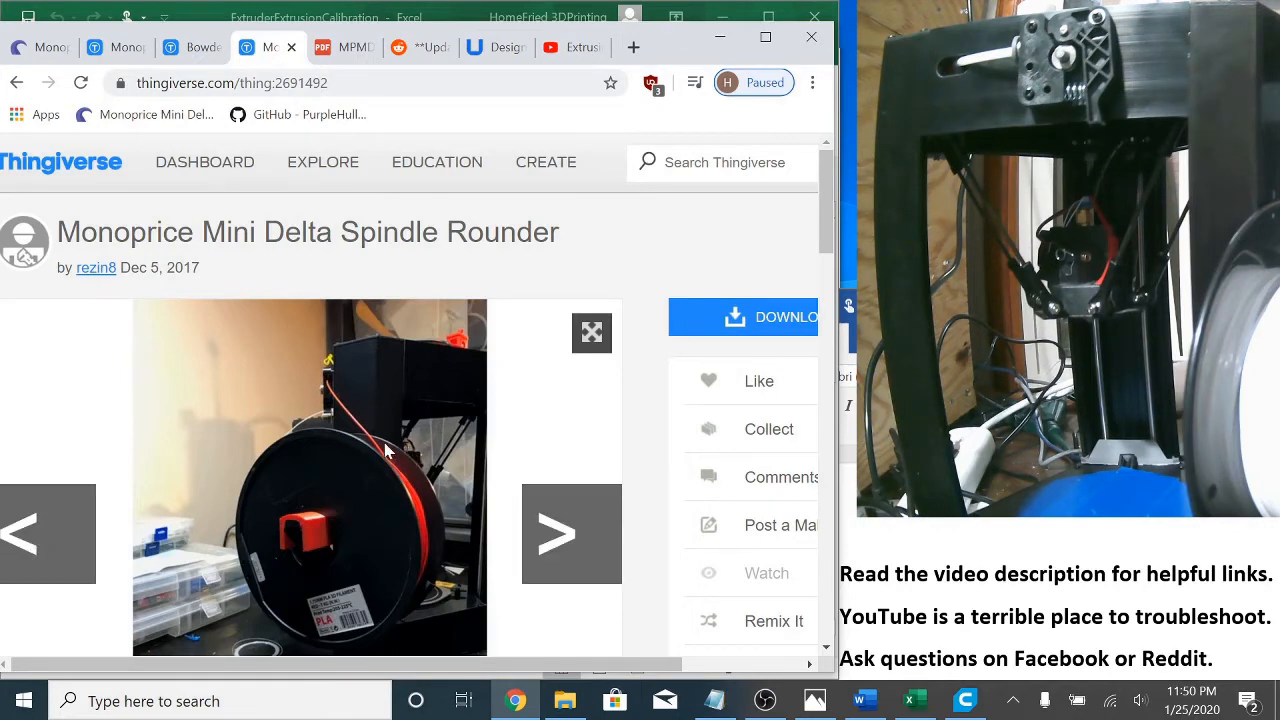
pyautogui.moveTo(388, 430)
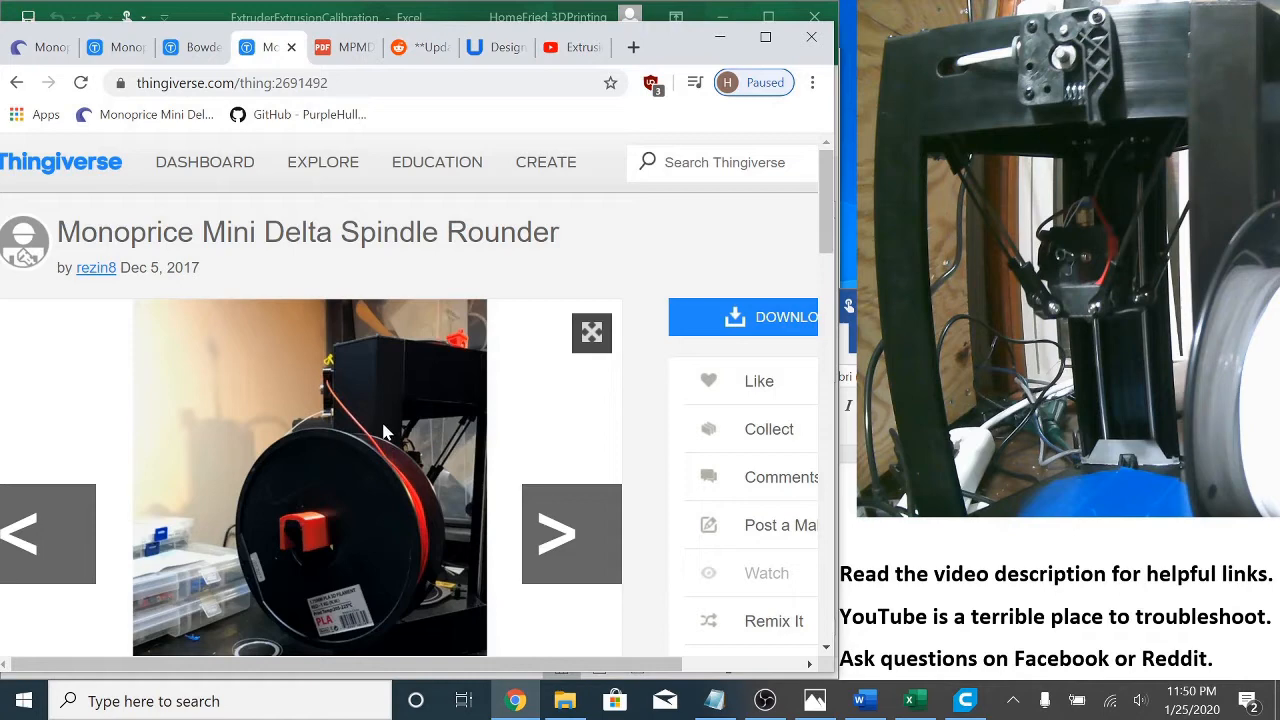
pyautogui.moveTo(338, 372)
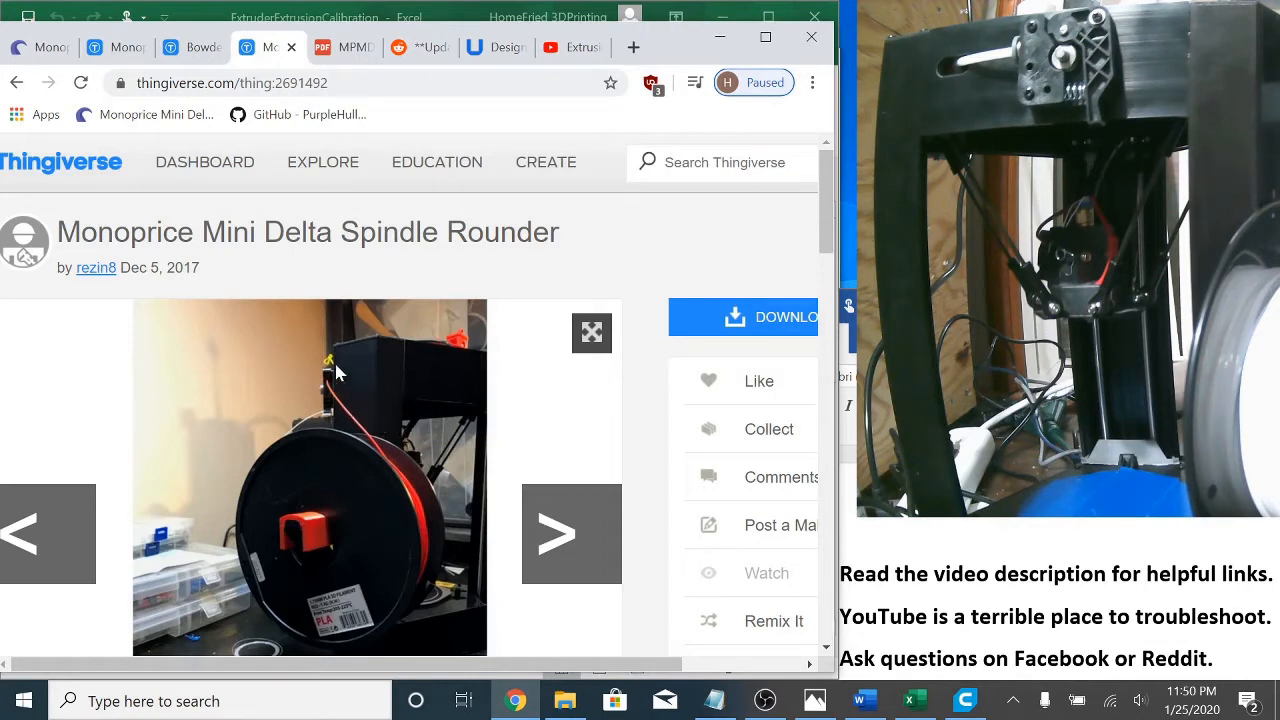
pyautogui.moveTo(368, 476)
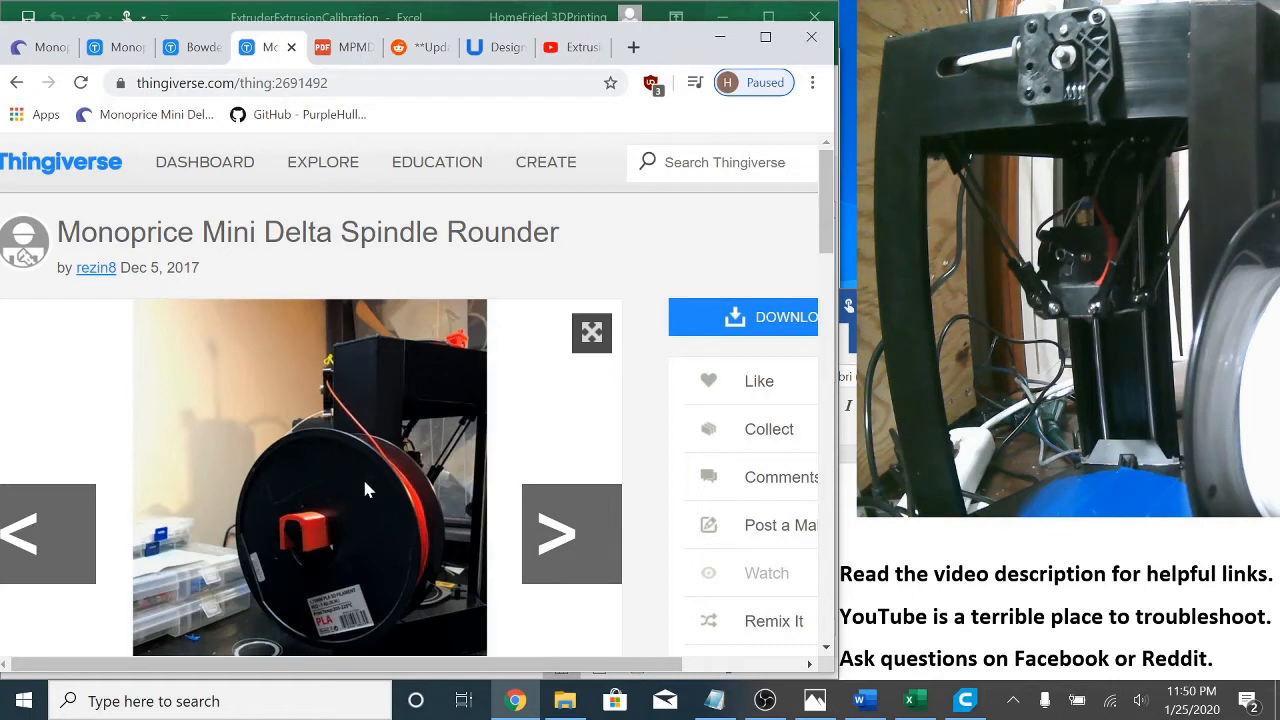
pyautogui.moveTo(336, 430)
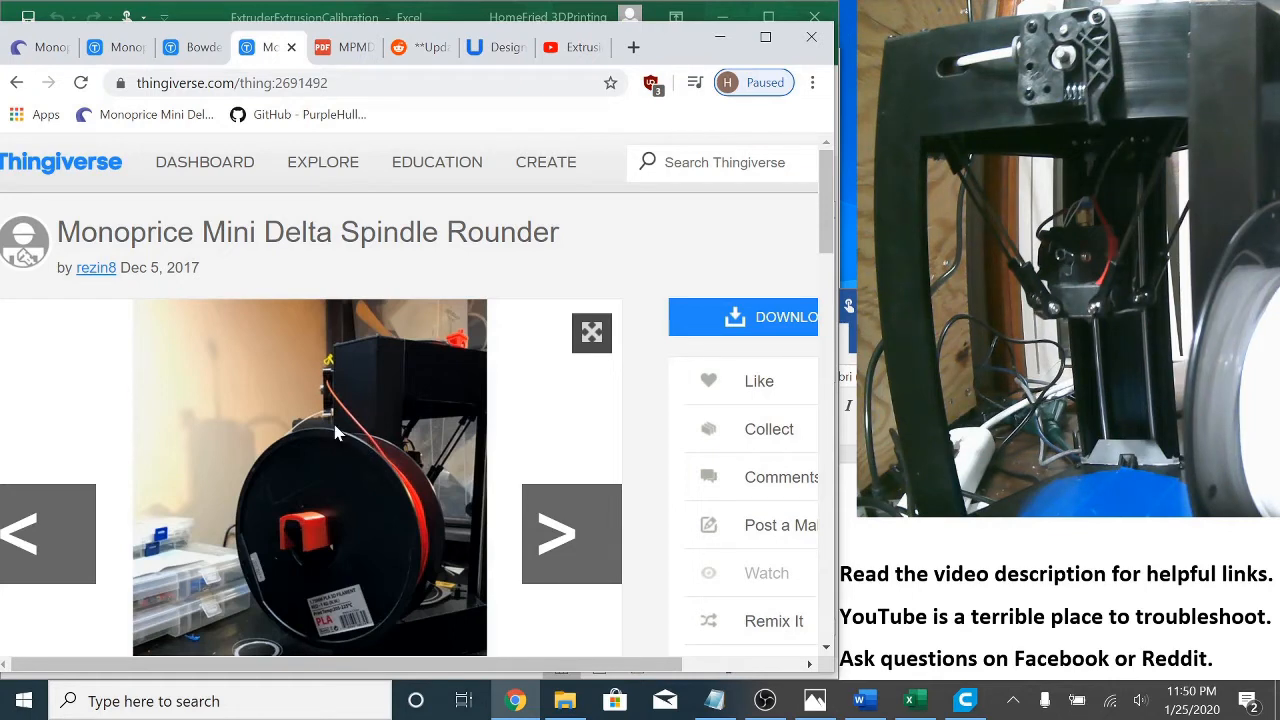
pyautogui.moveTo(312, 384)
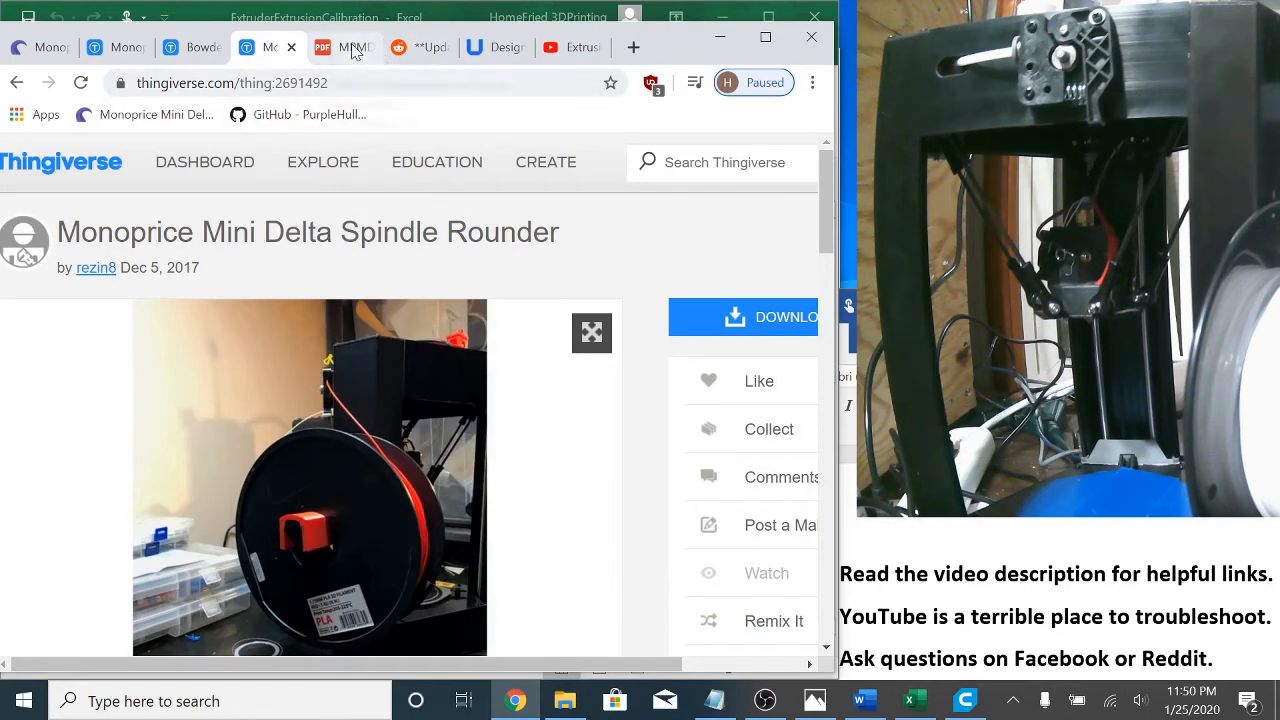
# Show the MPMD Google Drive PDF with its labeled hot end photo, fan assembly removed
pyautogui.click(344, 48)
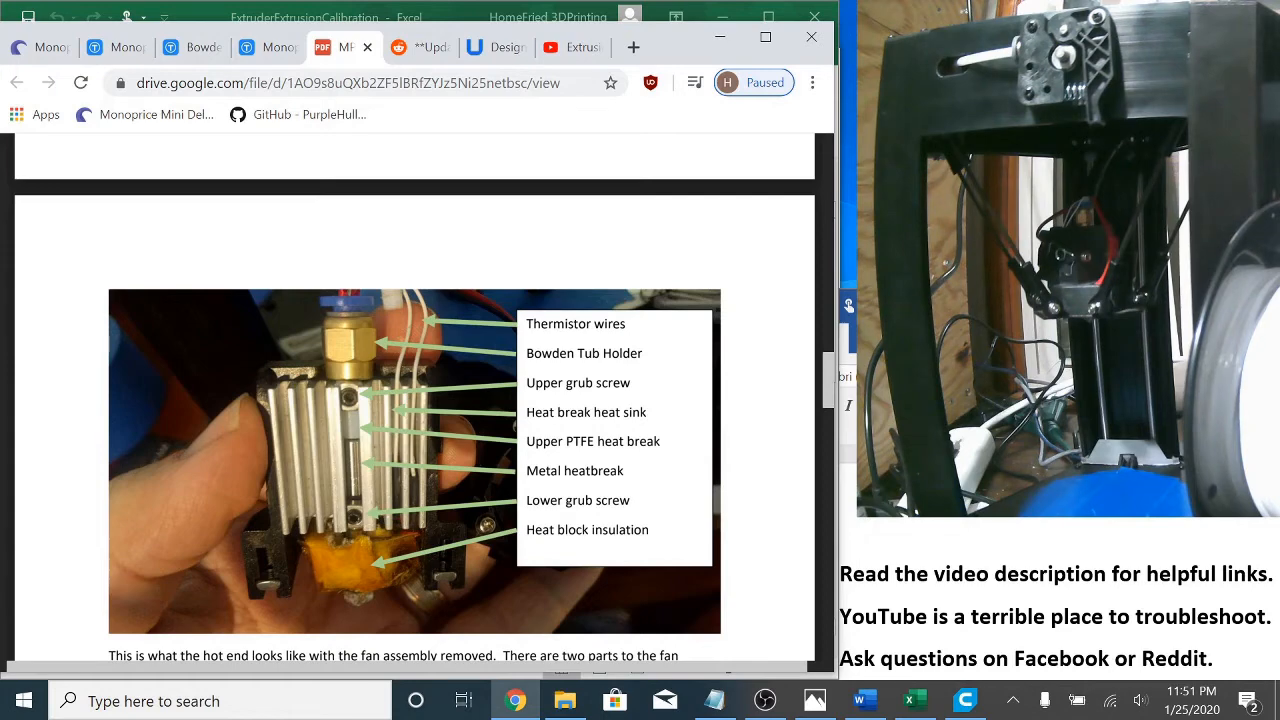
pyautogui.moveTo(420, 196)
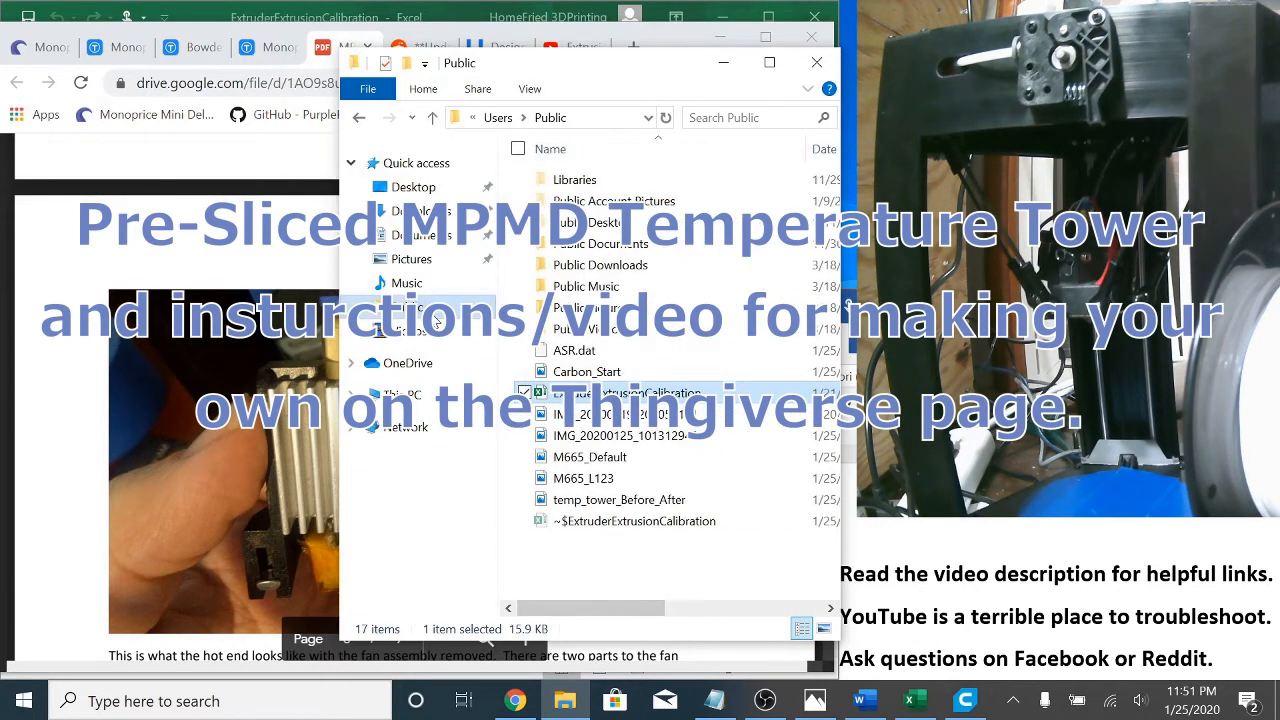
# Open temp_tower_Before_After from the Public folder to compare the two printed boats
pyautogui.click(618, 500)
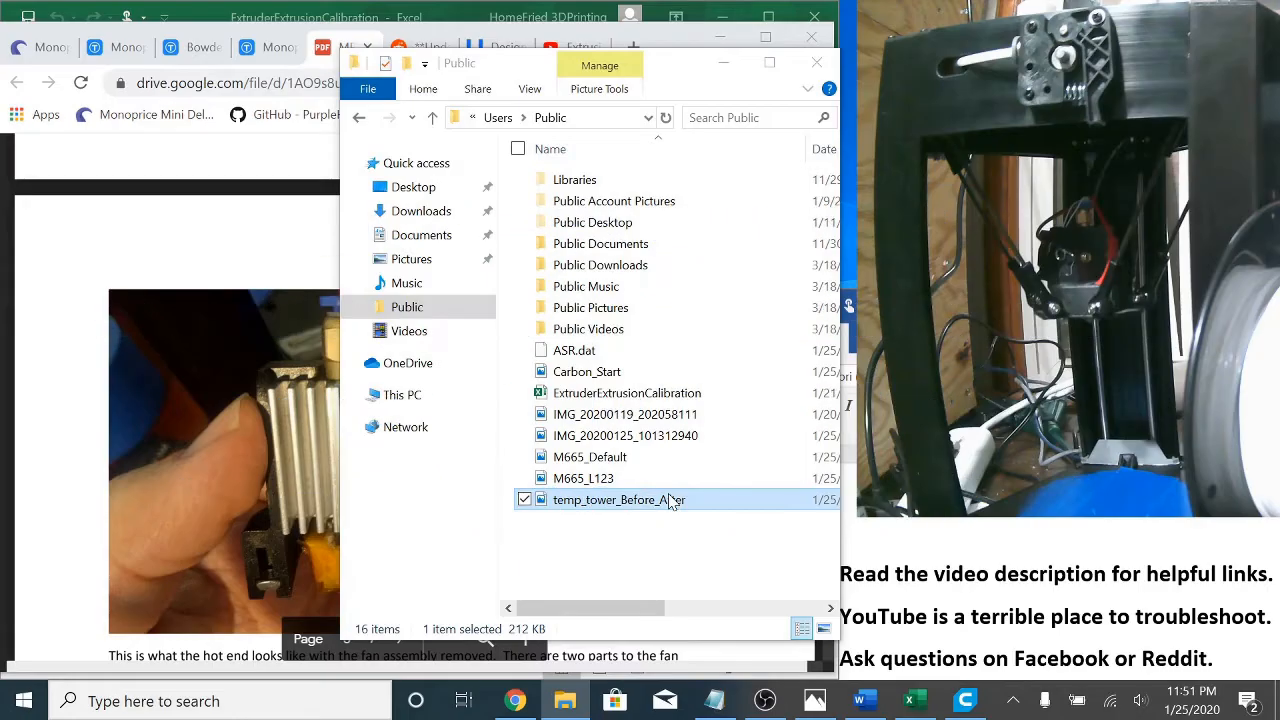
pyautogui.doubleClick(616, 500)
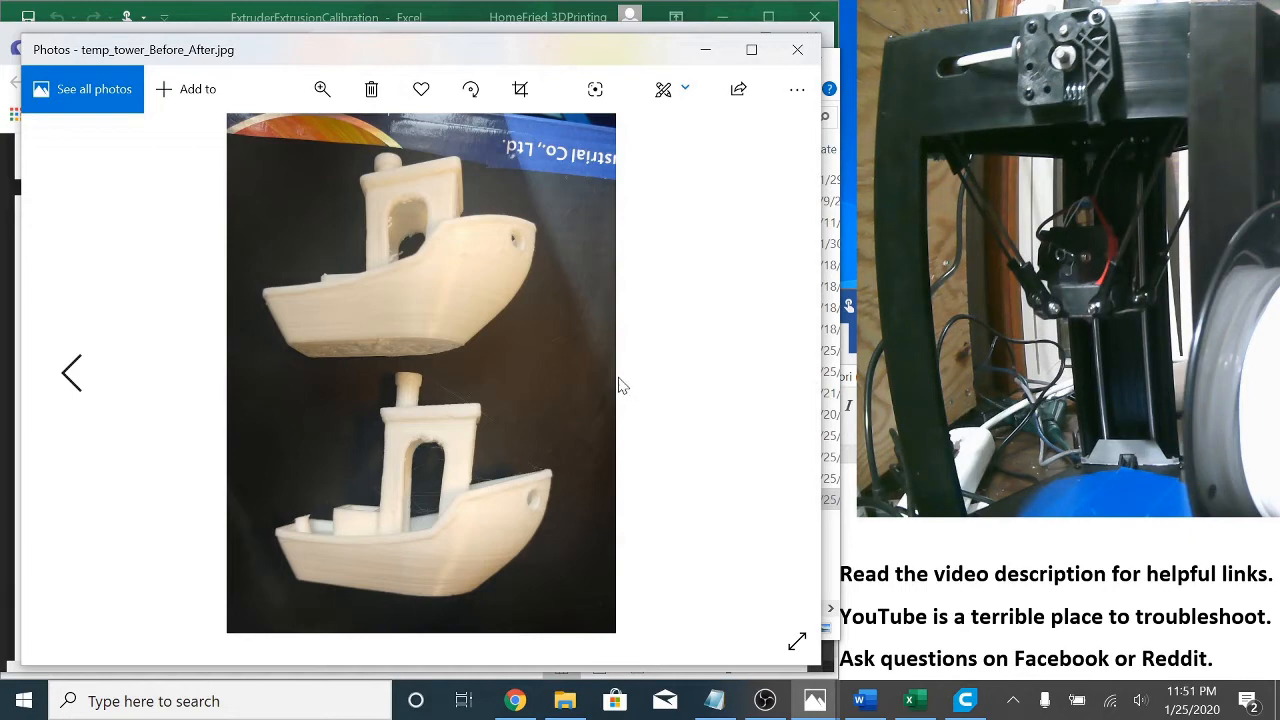
pyautogui.moveTo(436, 270)
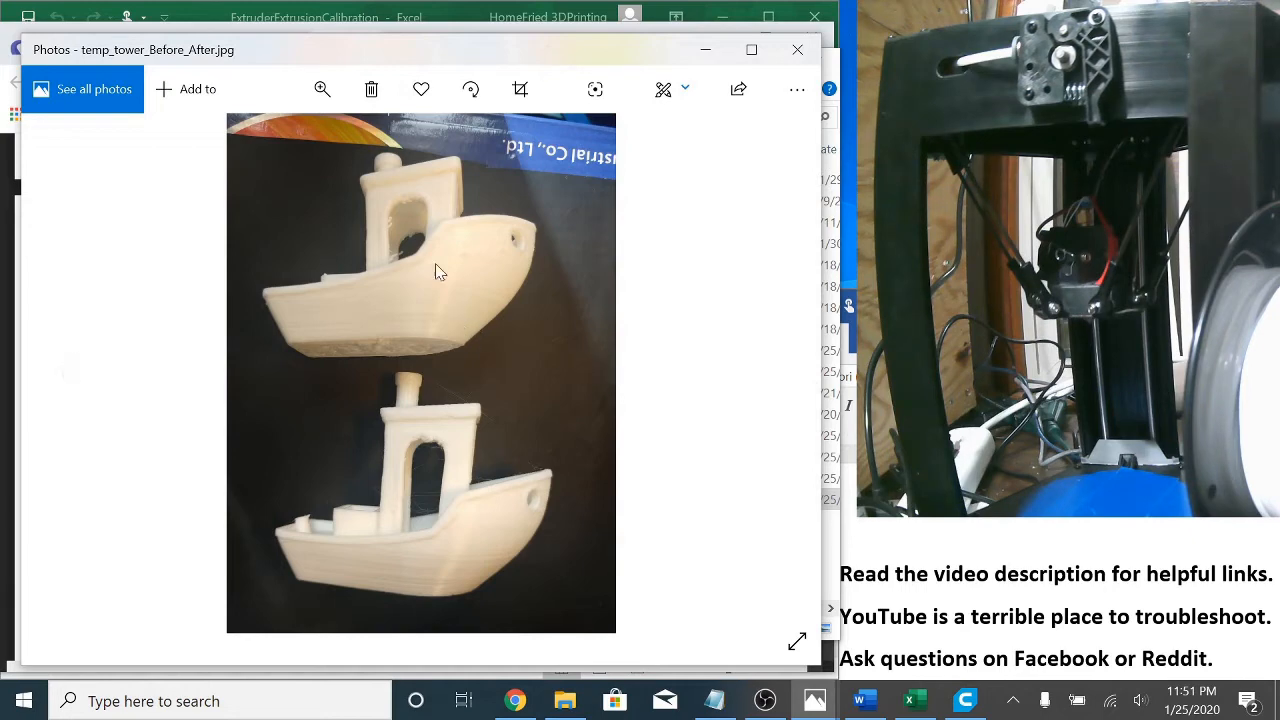
pyautogui.moveTo(452, 276)
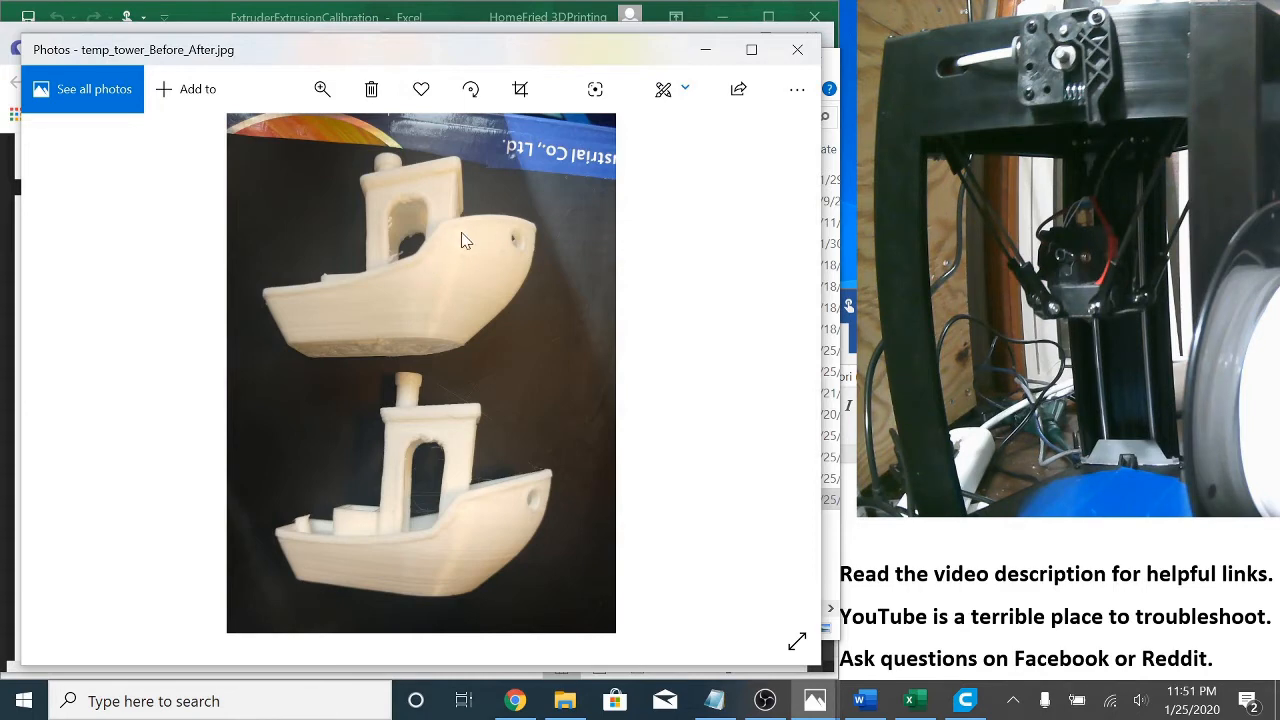
pyautogui.moveTo(396, 264)
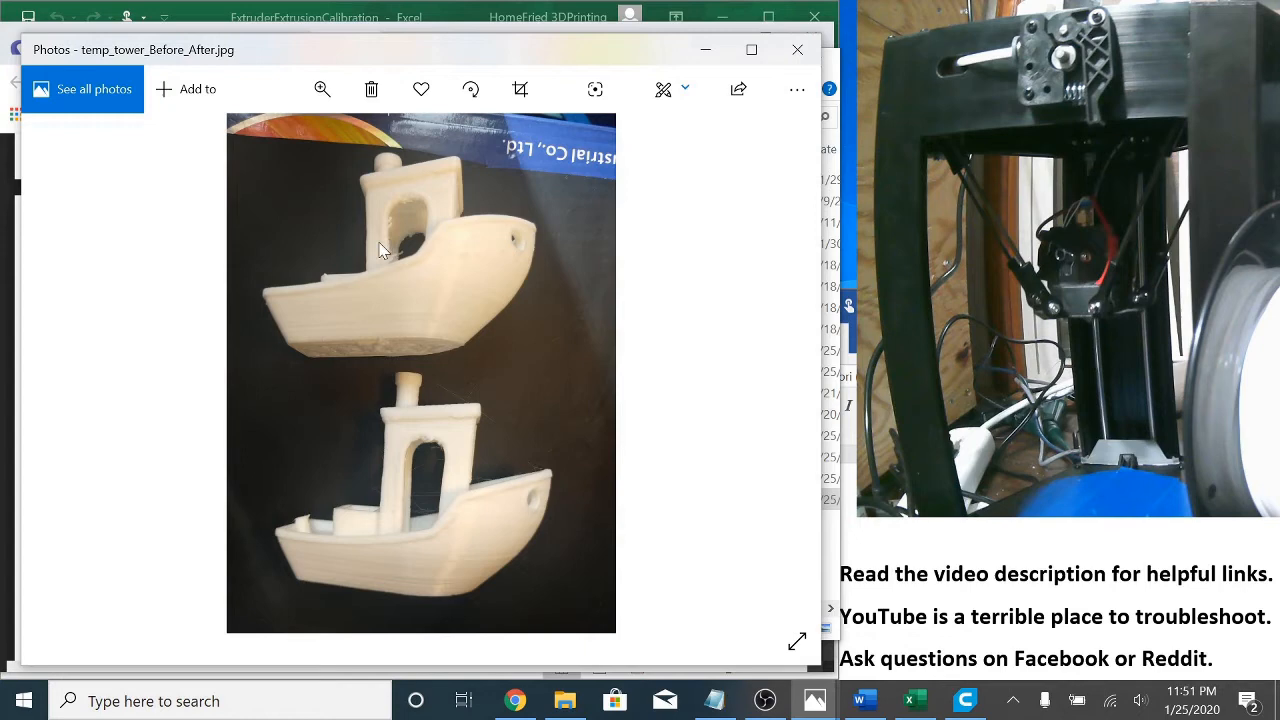
pyautogui.moveTo(472, 268)
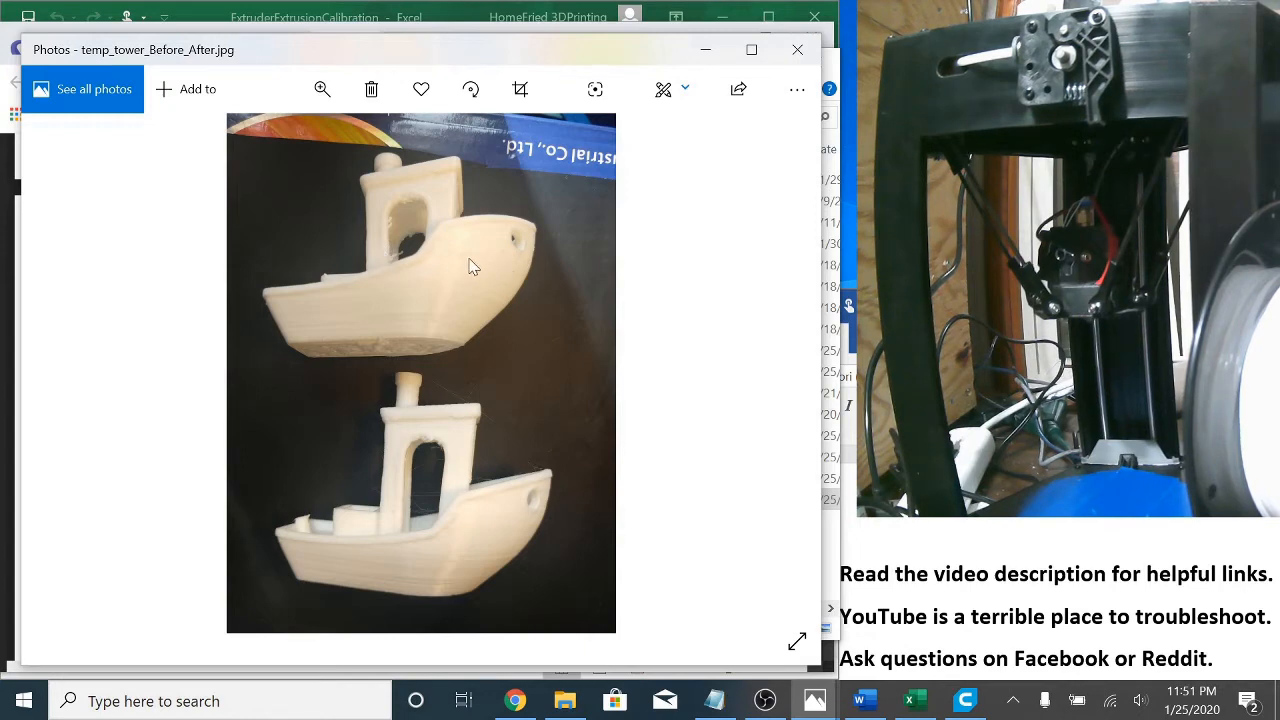
pyautogui.moveTo(500, 256)
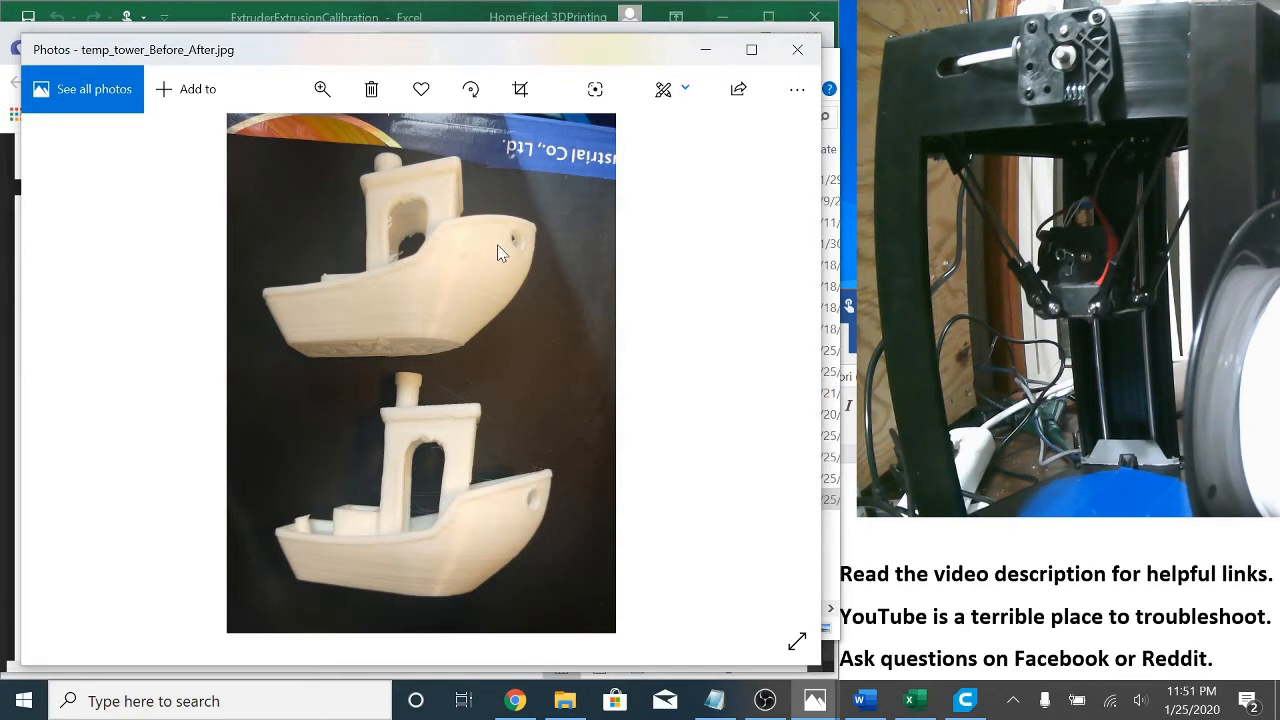
pyautogui.moveTo(630, 444)
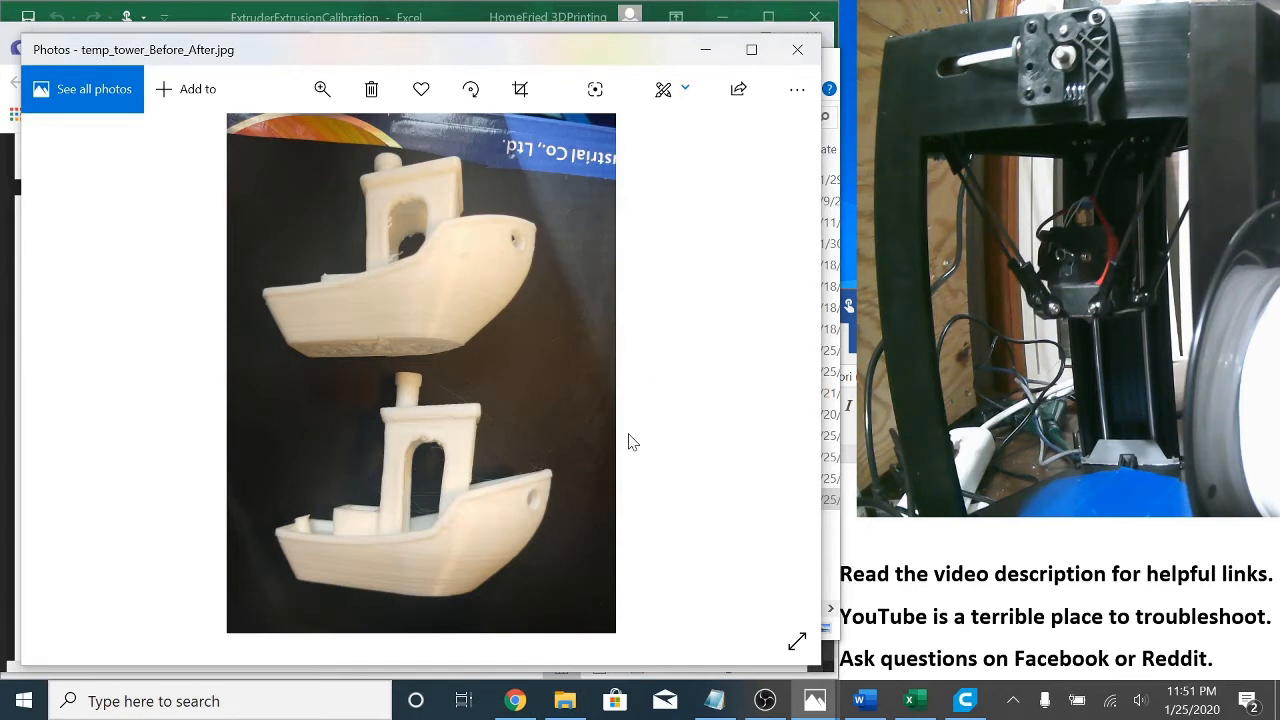
pyautogui.moveTo(408, 490)
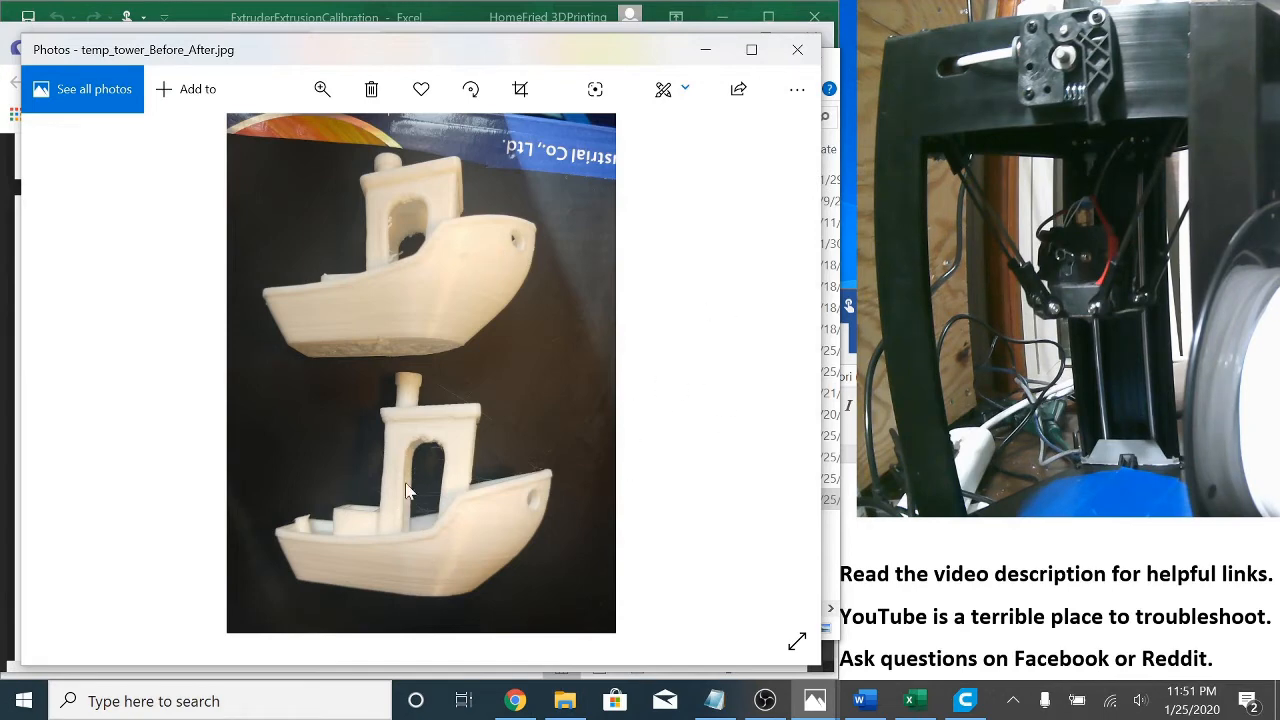
pyautogui.moveTo(416, 450)
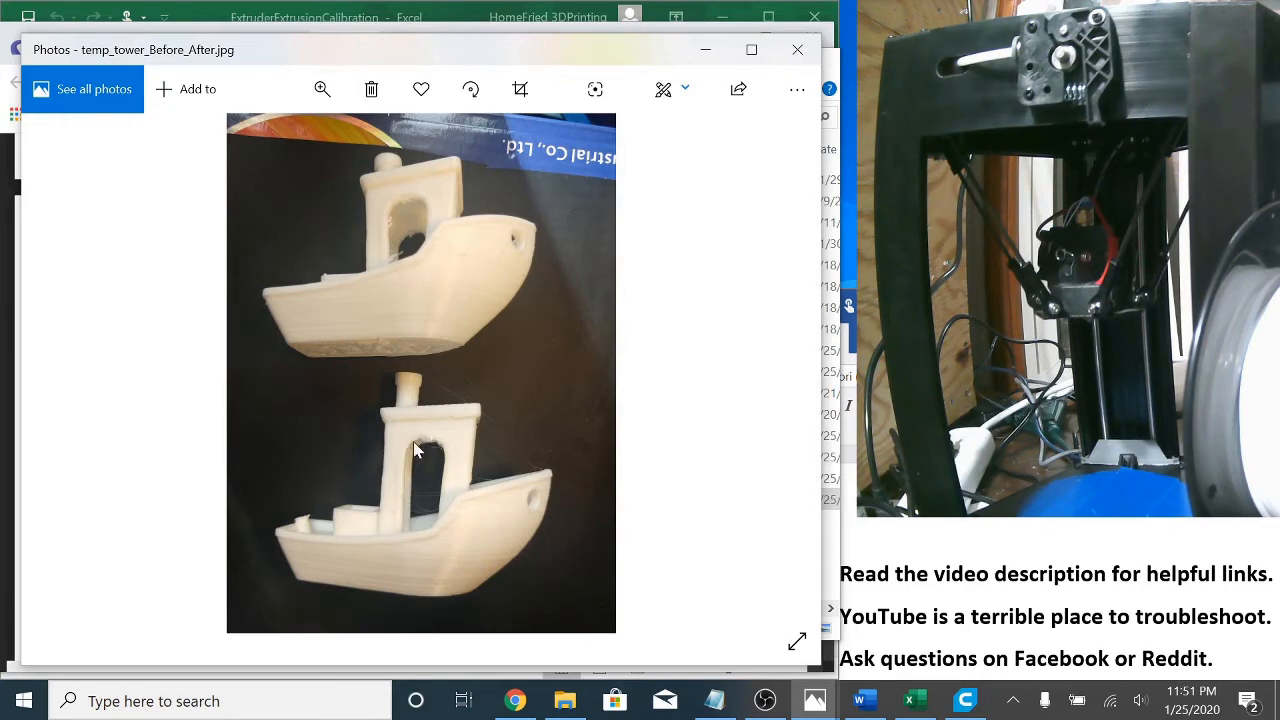
pyautogui.moveTo(572, 458)
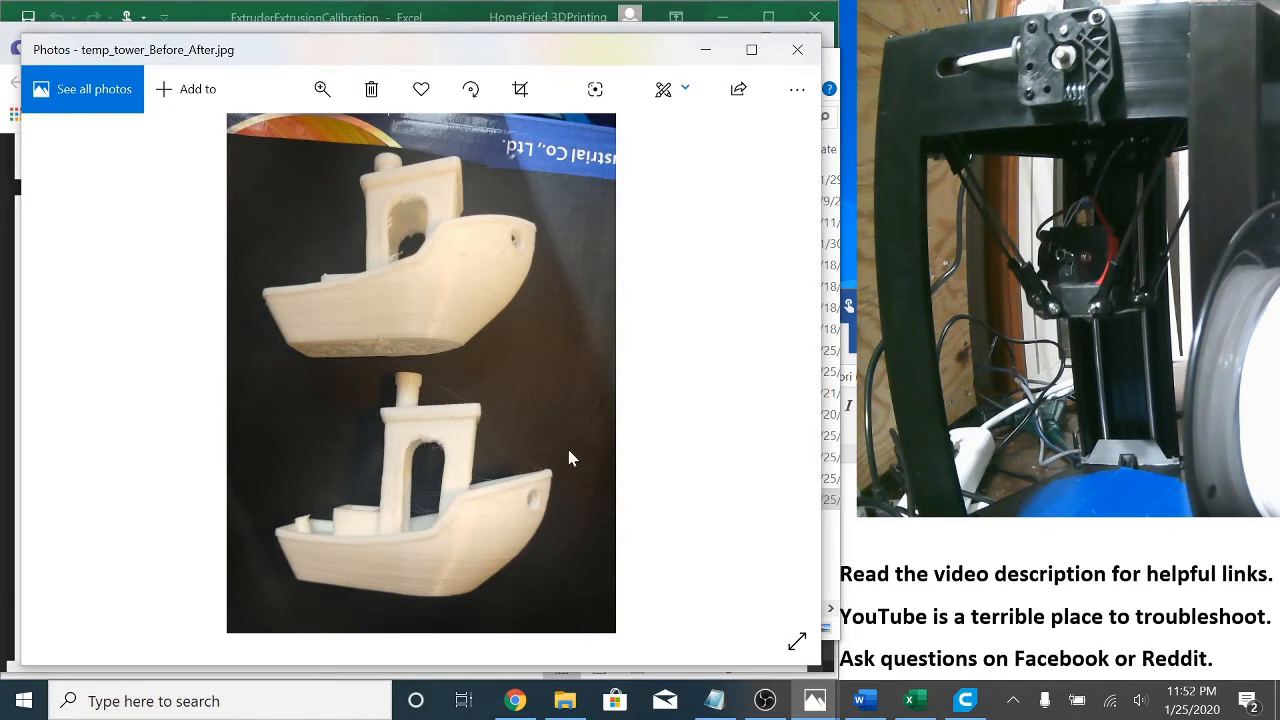
pyautogui.moveTo(500, 536)
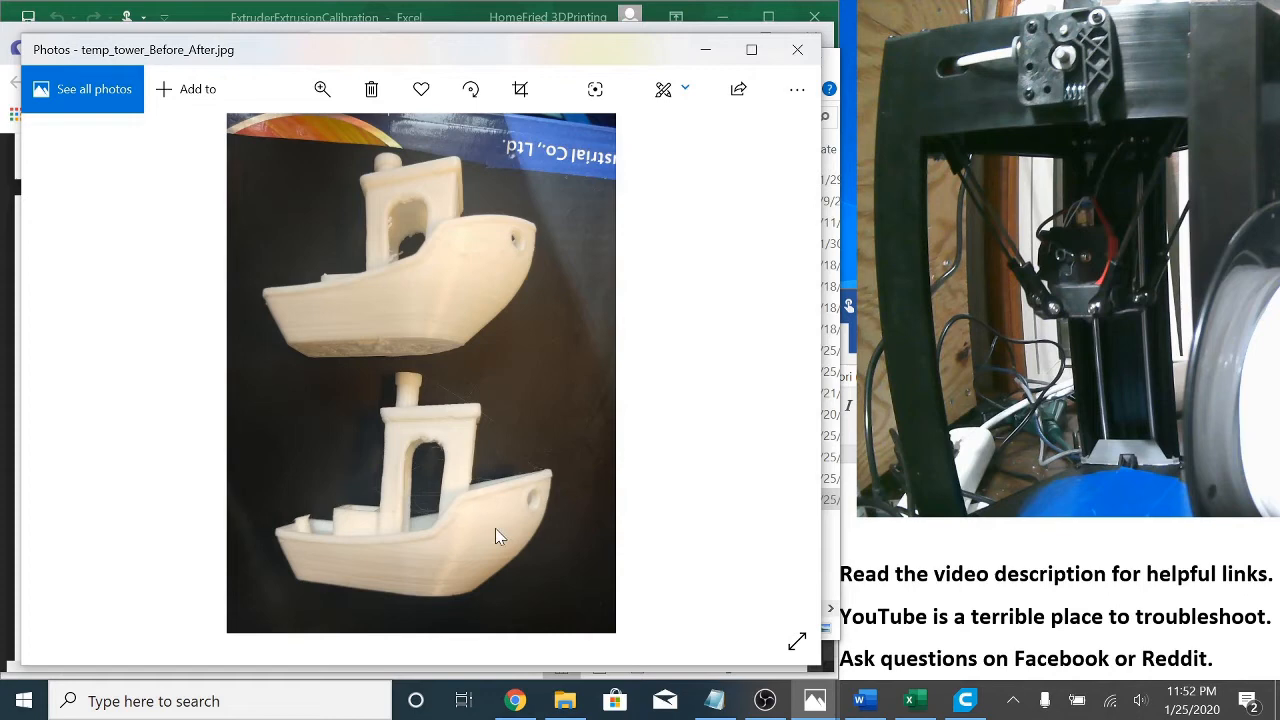
pyautogui.moveTo(508, 542)
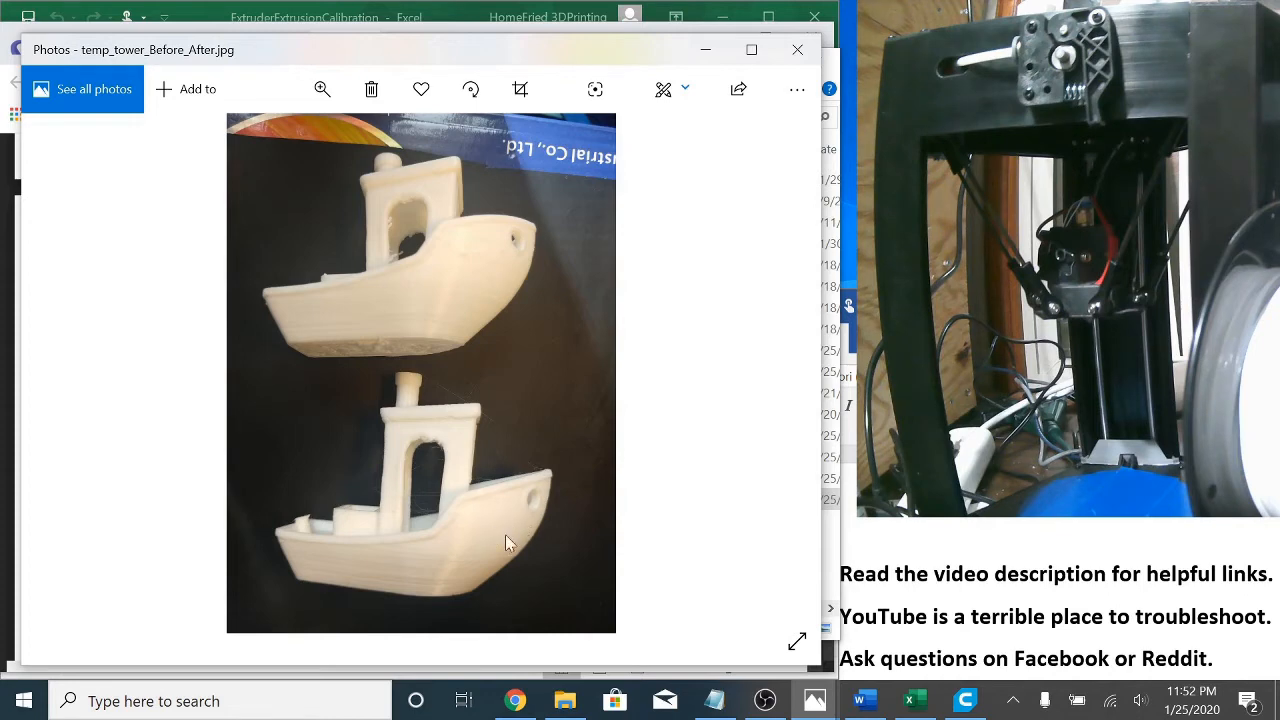
pyautogui.moveTo(500, 540)
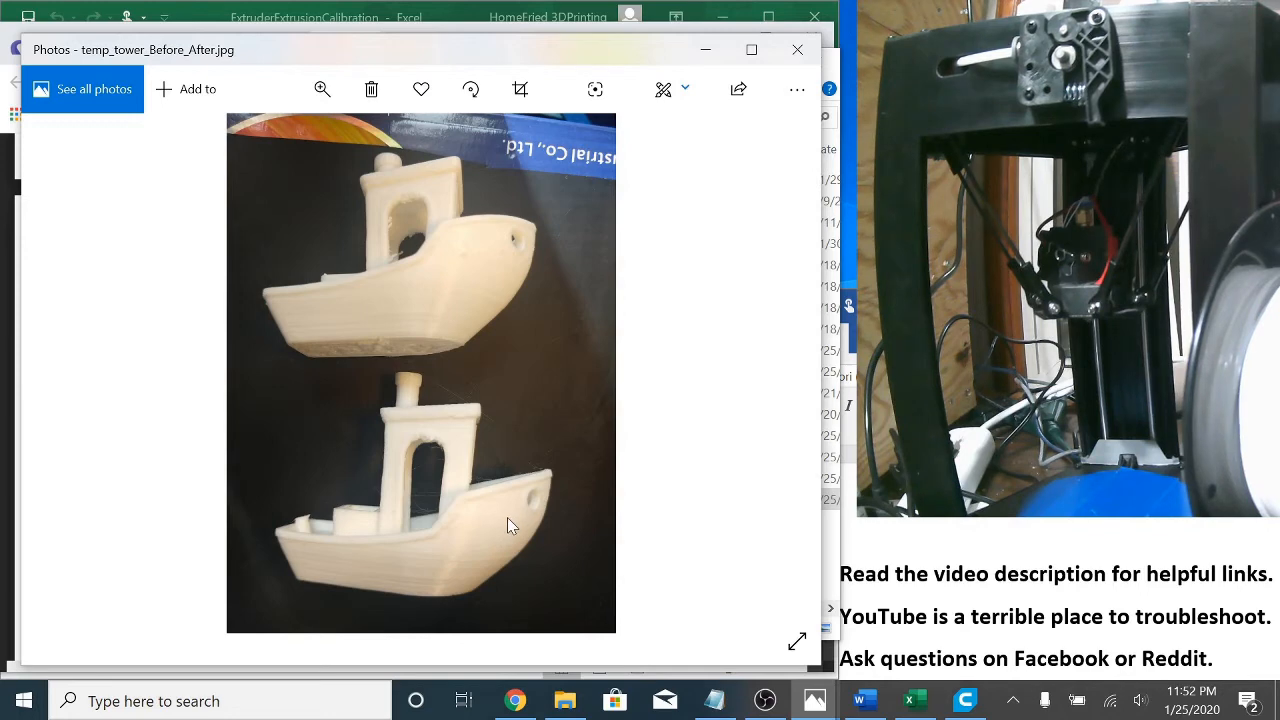
pyautogui.moveTo(668, 378)
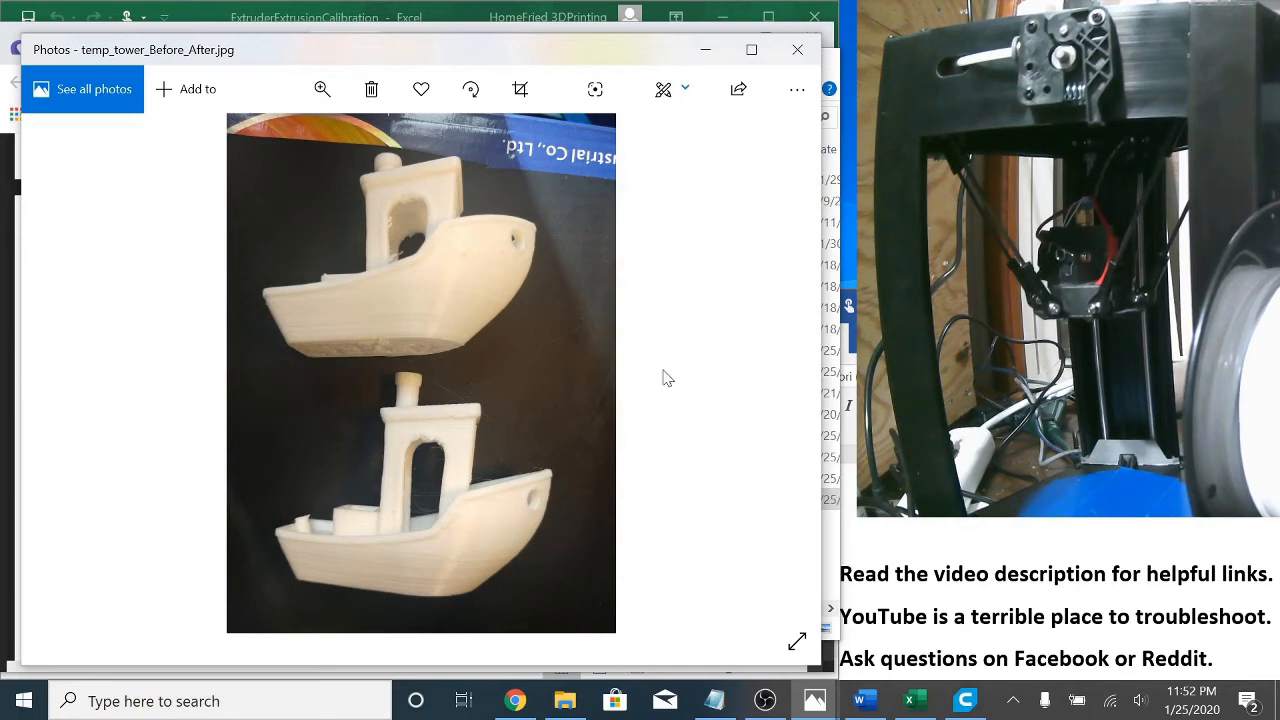
pyautogui.moveTo(604, 296)
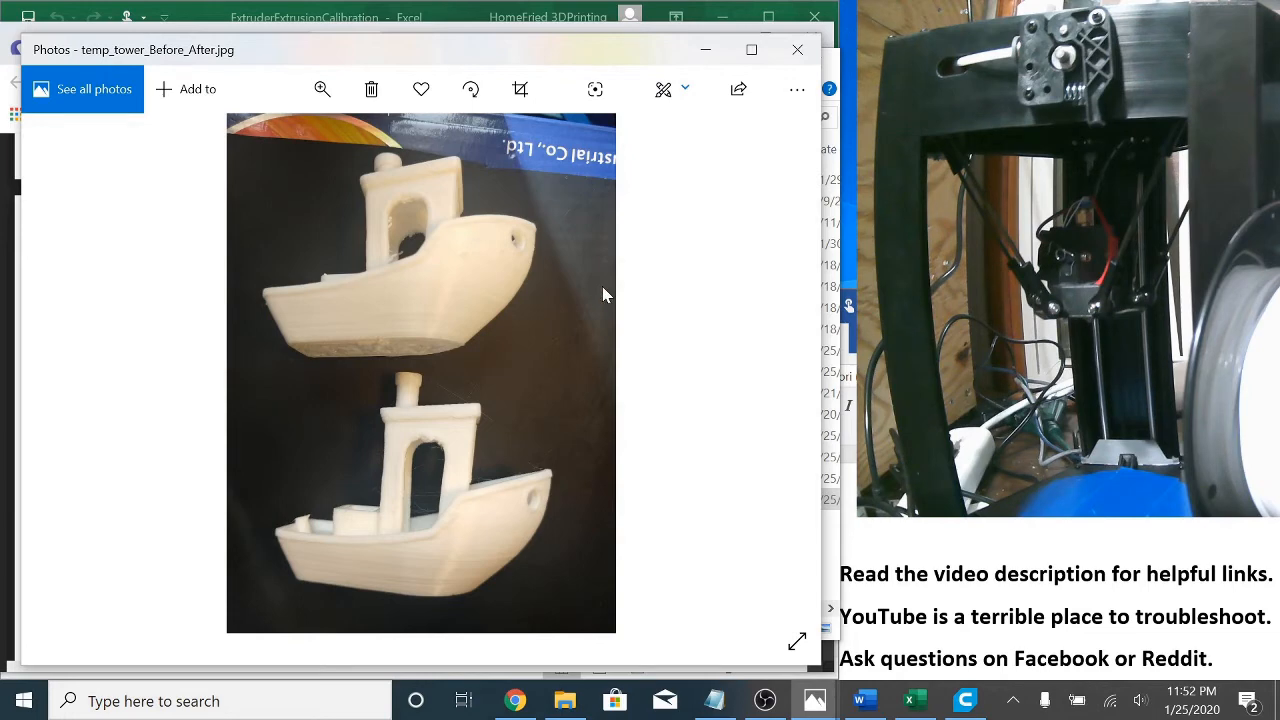
pyautogui.moveTo(620, 292)
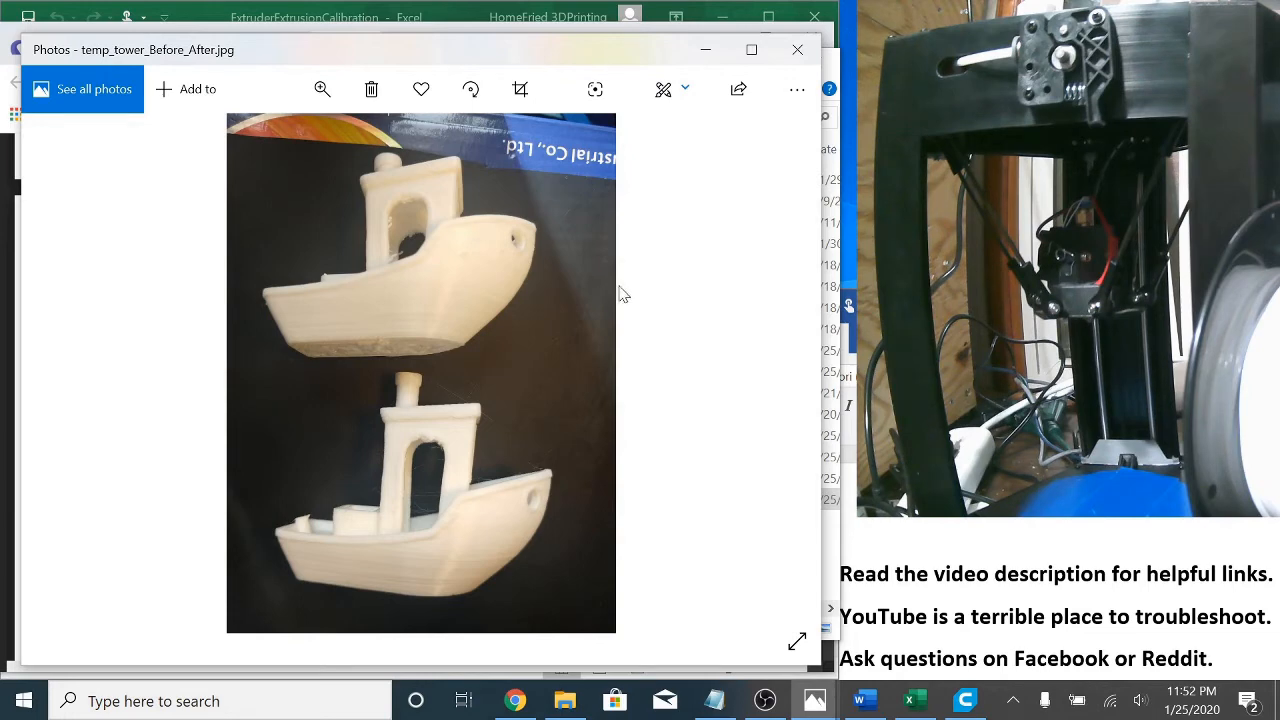
pyautogui.moveTo(652, 284)
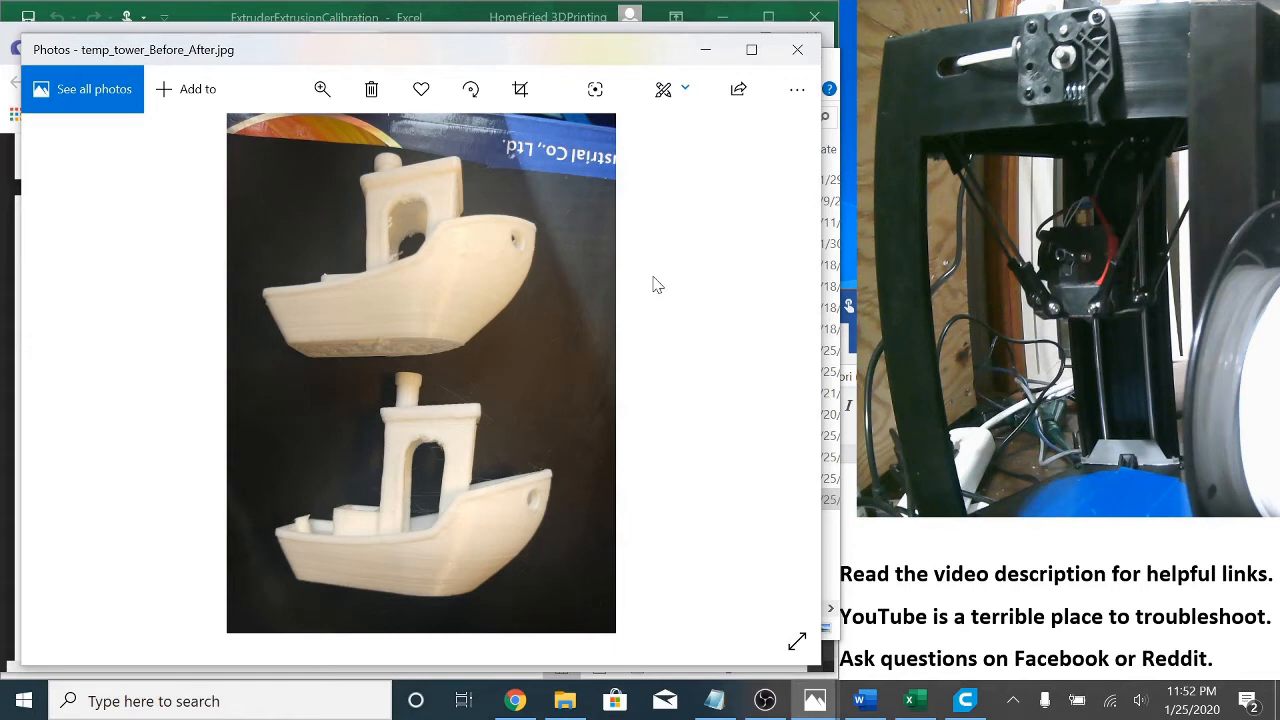
pyautogui.moveTo(648, 288)
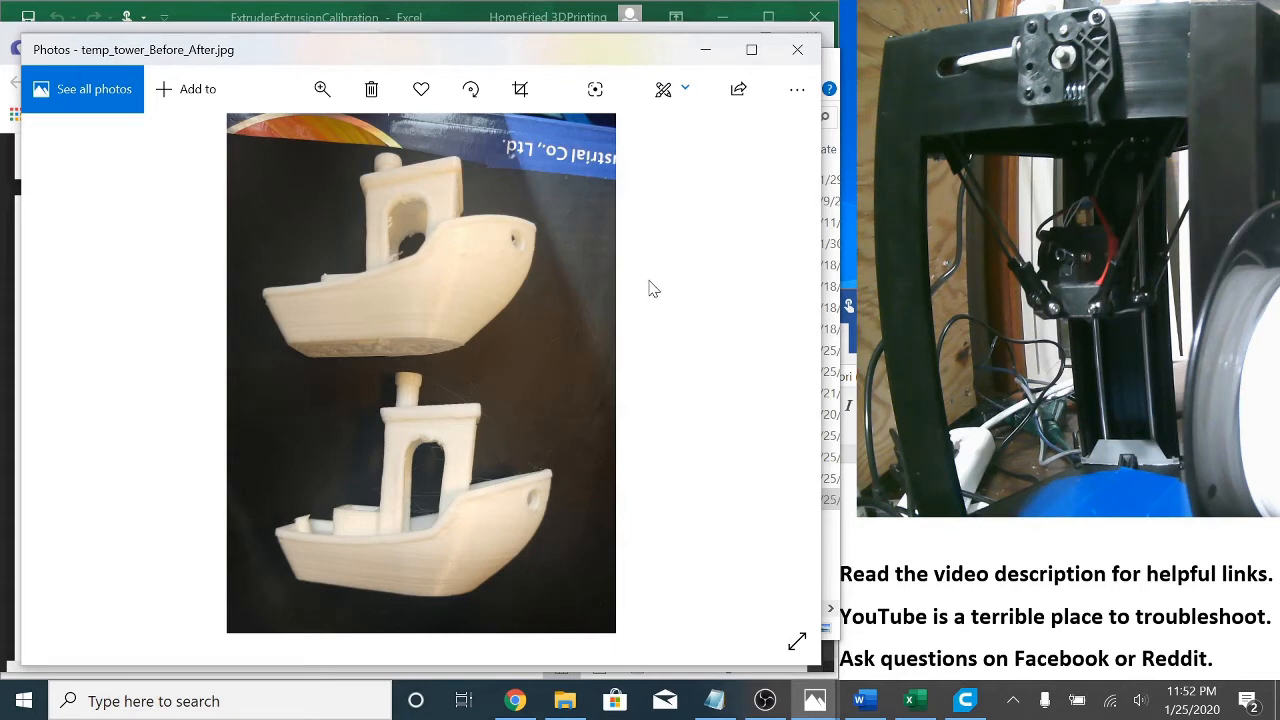
pyautogui.moveTo(630, 284)
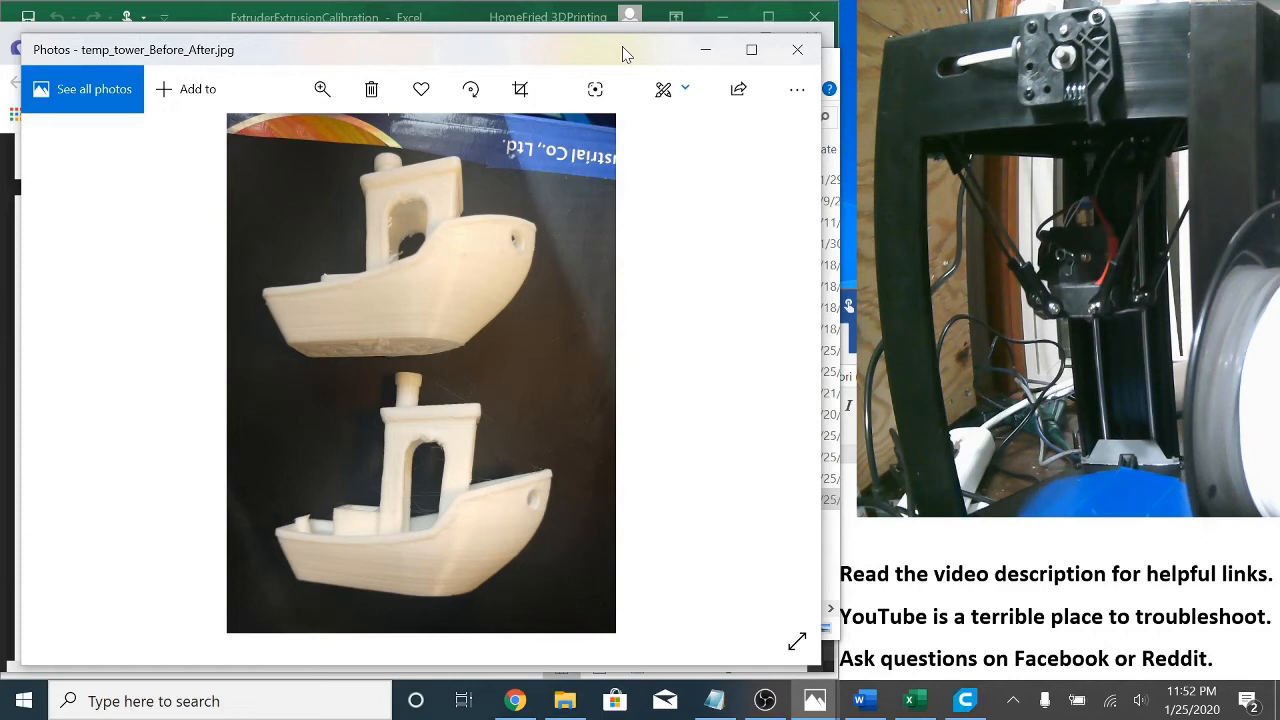
pyautogui.moveTo(614, 196)
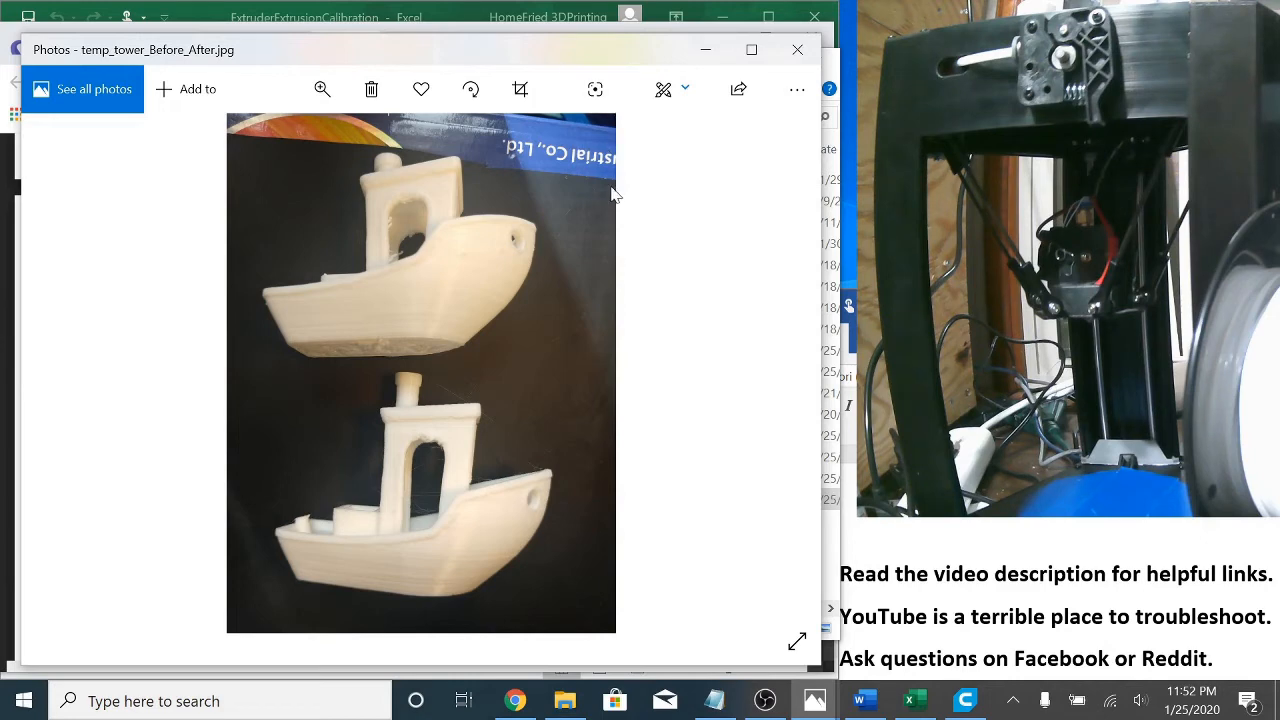
pyautogui.moveTo(684, 244)
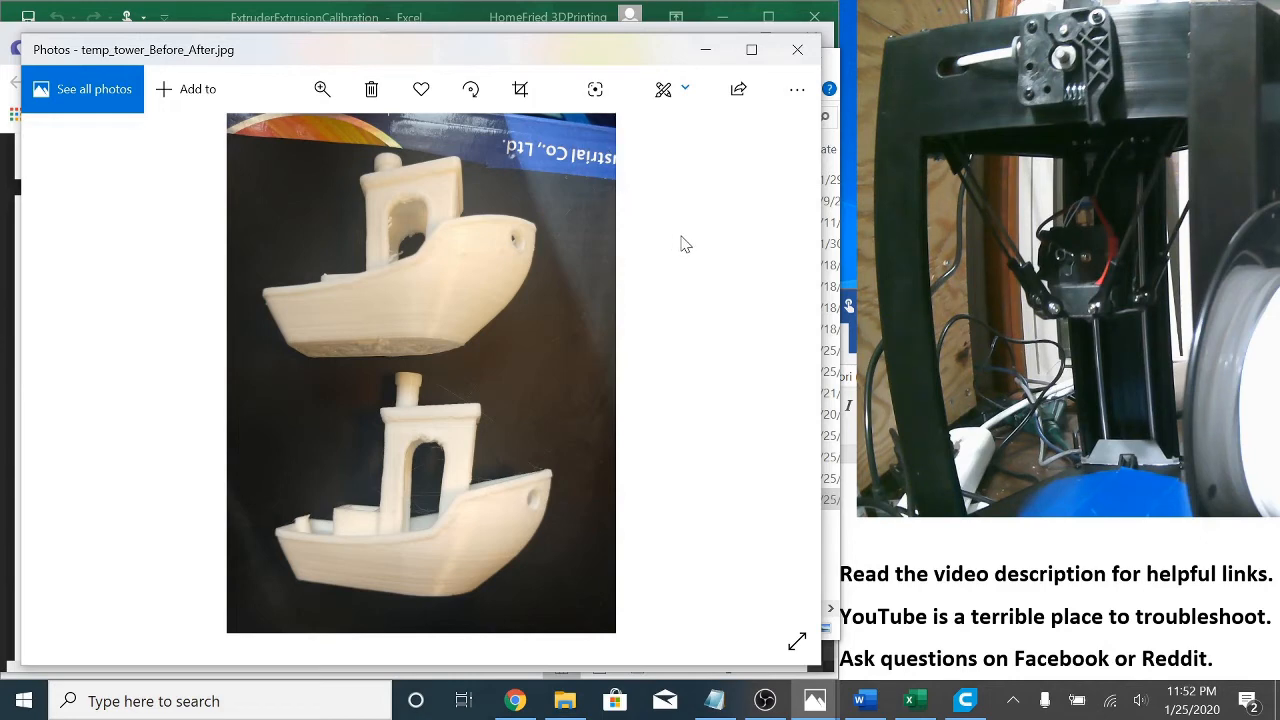
pyautogui.moveTo(668, 220)
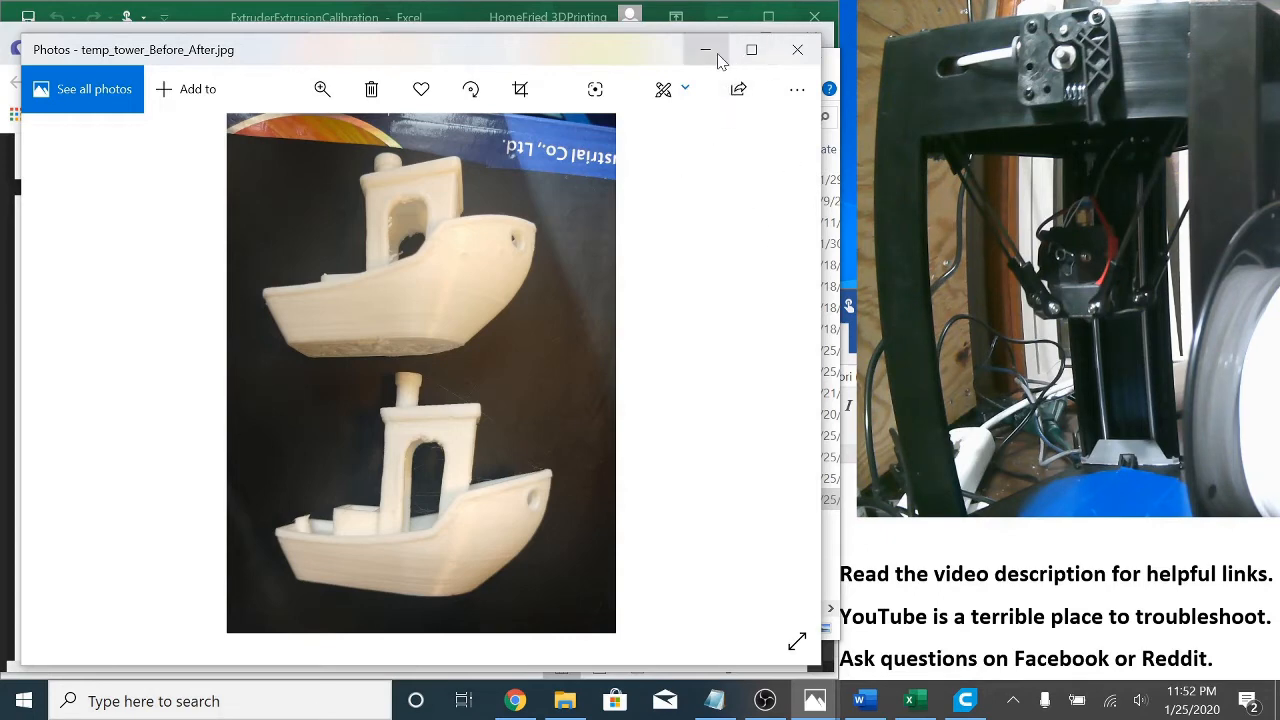
pyautogui.moveTo(528, 332)
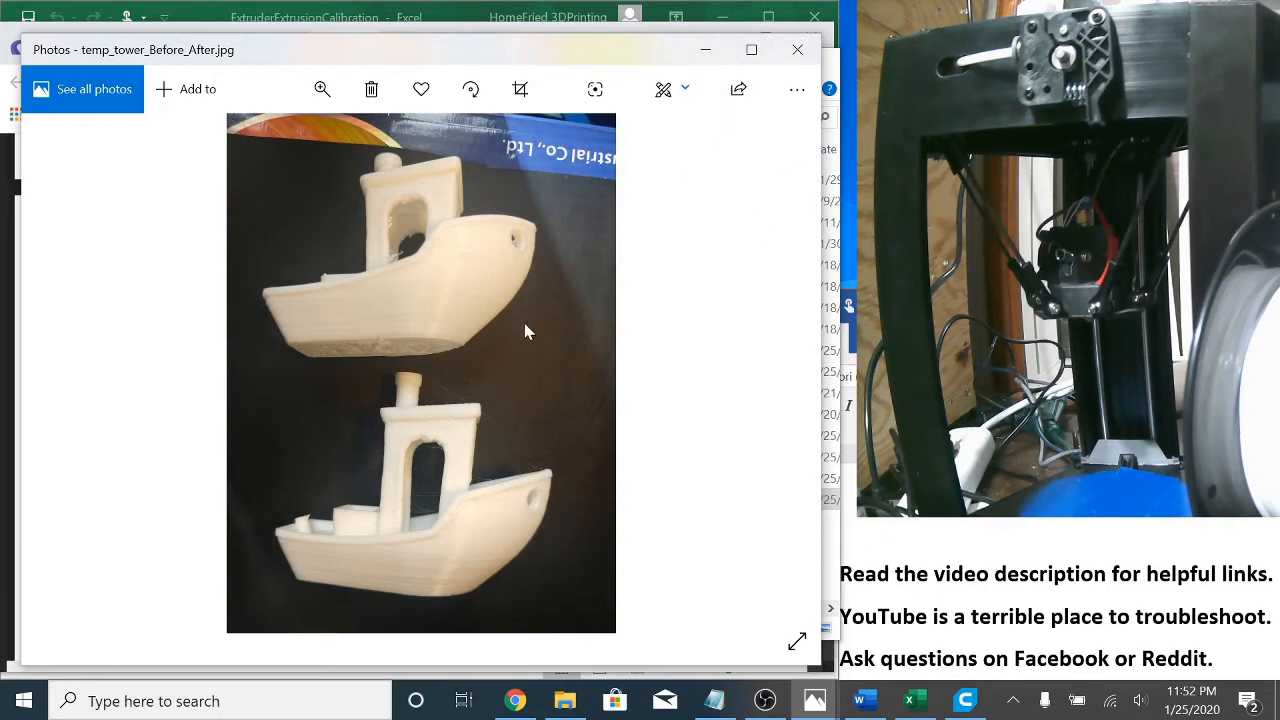
pyautogui.moveTo(508, 344)
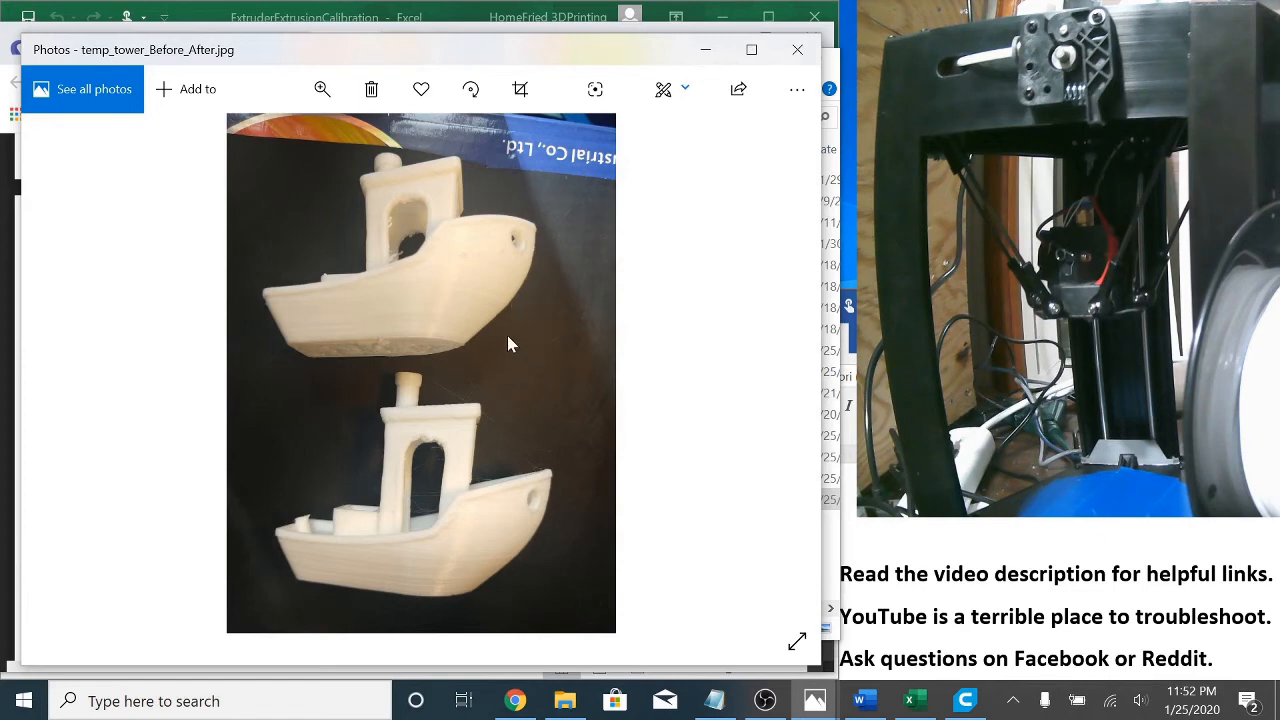
pyautogui.moveTo(536, 350)
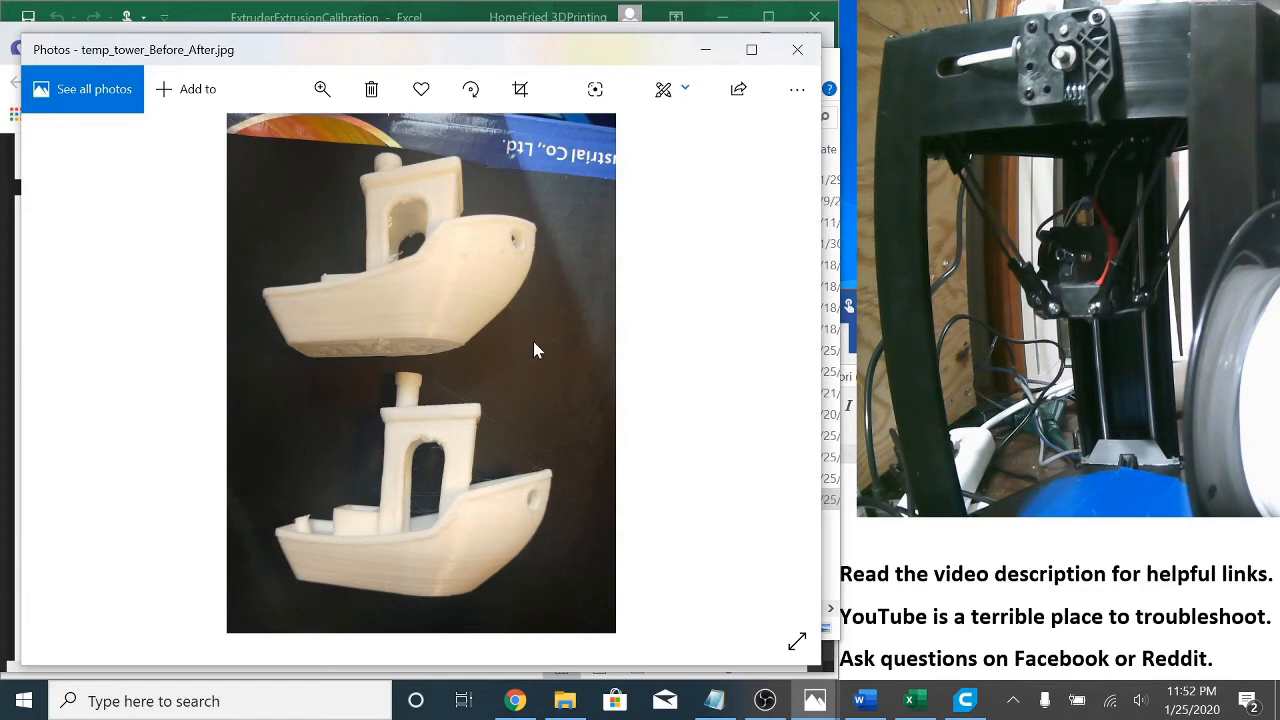
pyautogui.moveTo(504, 530)
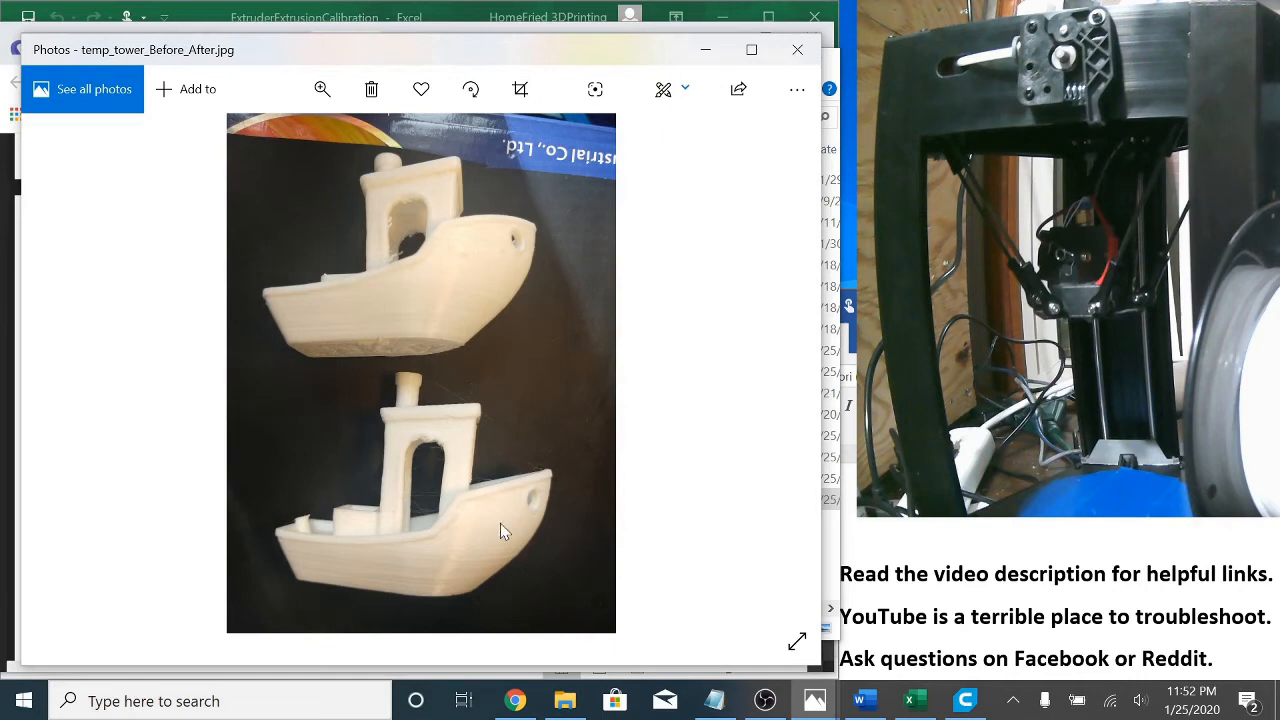
pyautogui.moveTo(504, 544)
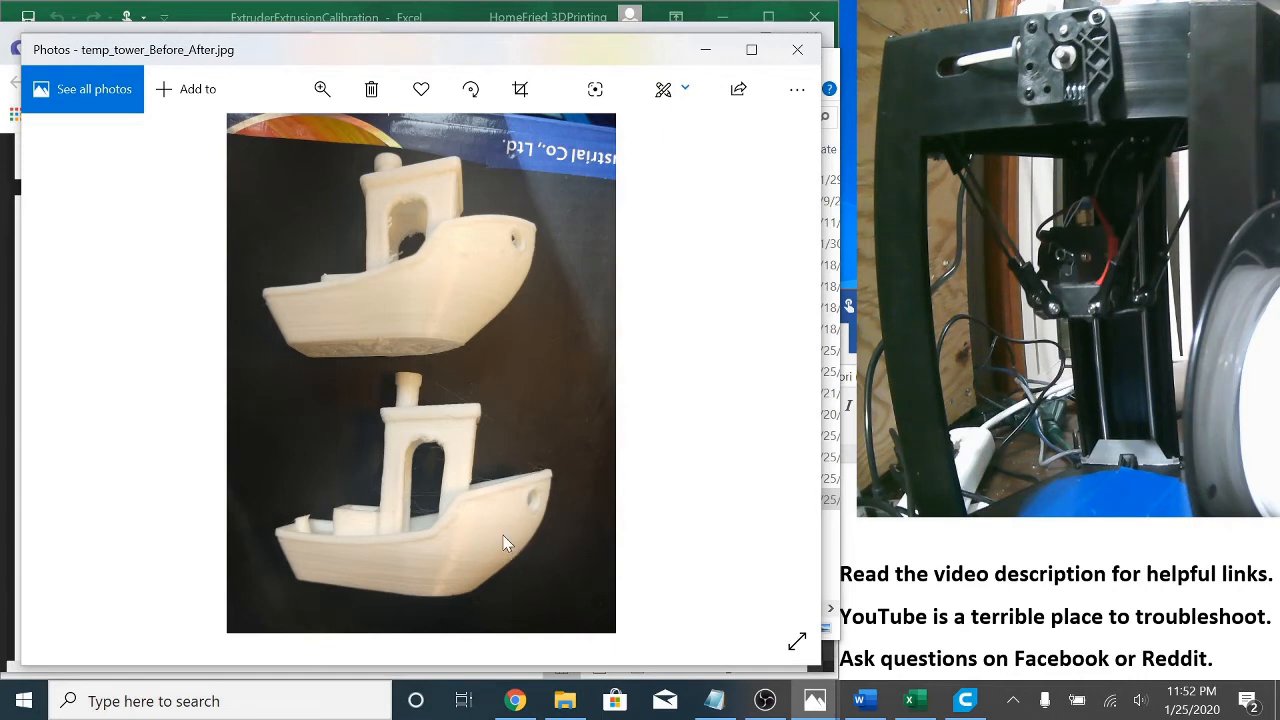
pyautogui.moveTo(528, 516)
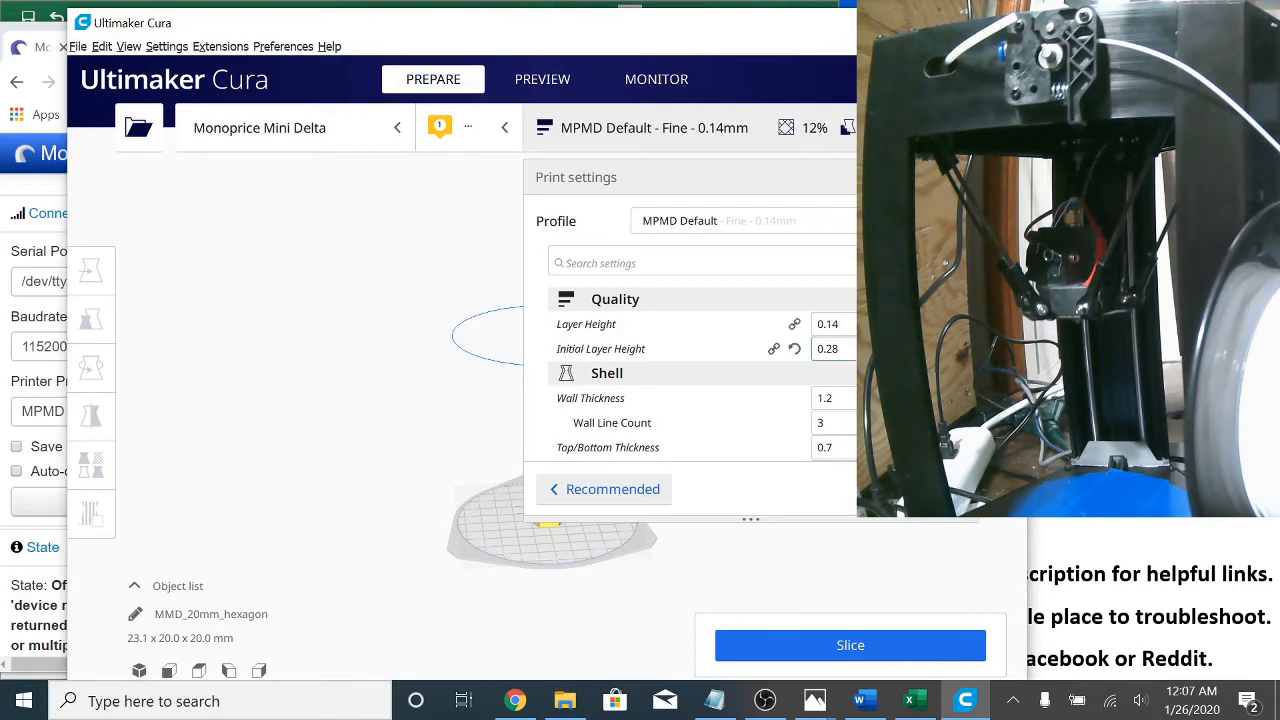
# Open Machine Settings for the Monoprice Mini Delta via Settings > Printer > Manage Printers
pyautogui.click(168, 46)
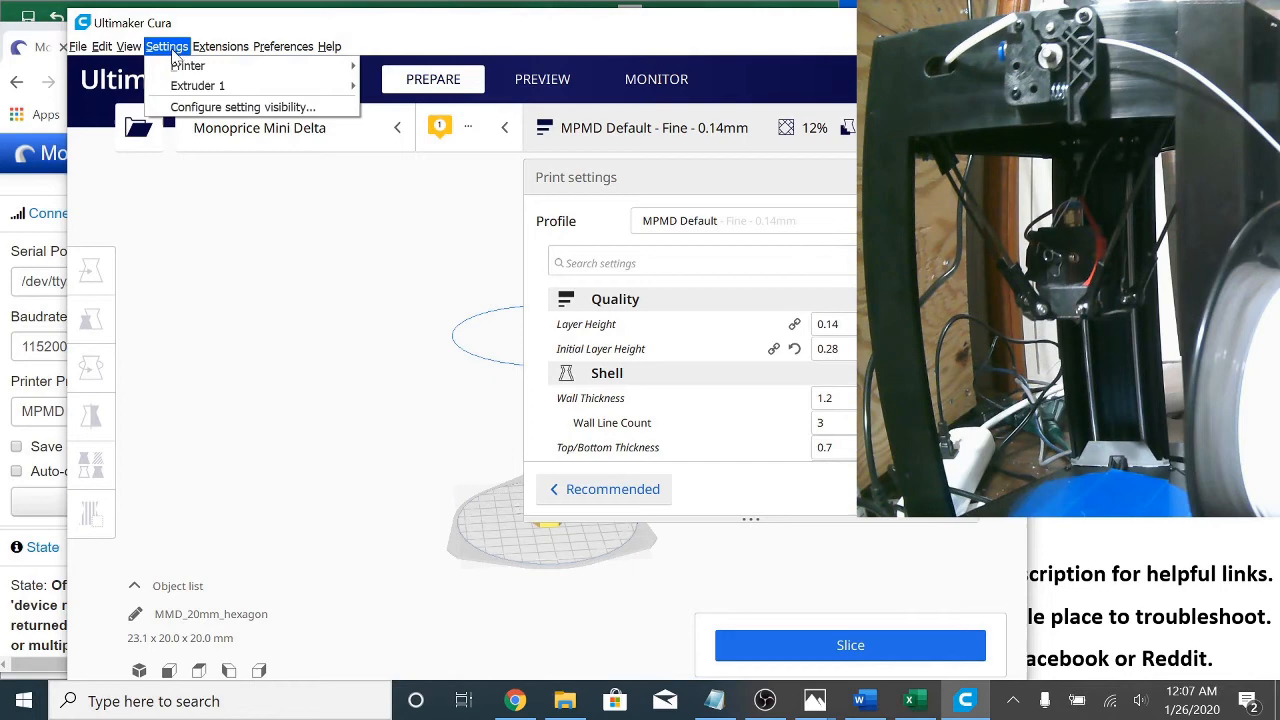
pyautogui.moveTo(188, 64)
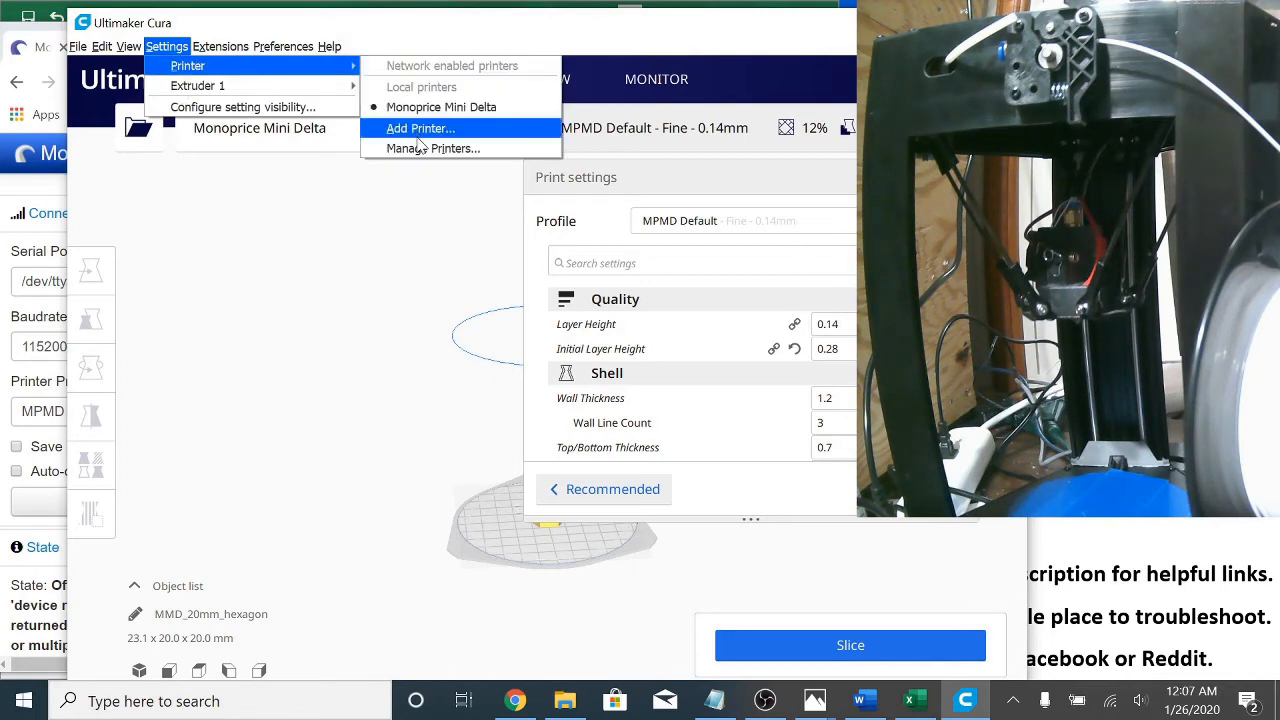
pyautogui.click(432, 148)
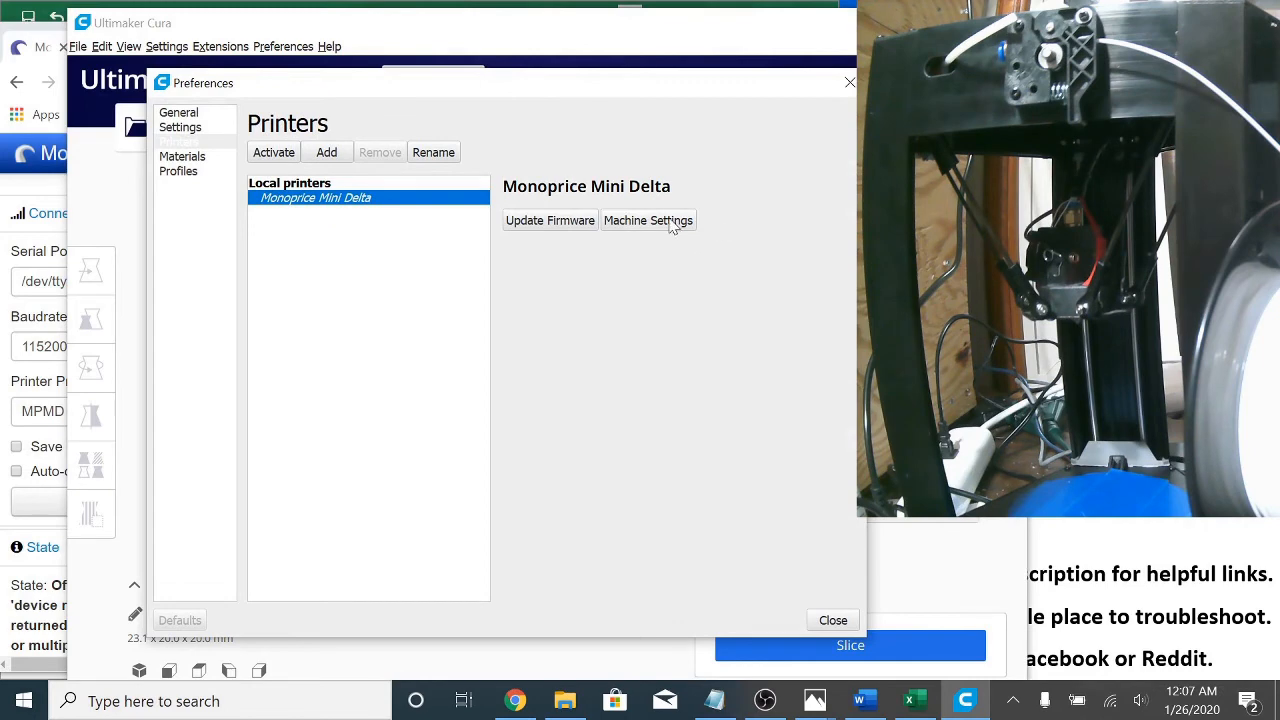
pyautogui.click(648, 220)
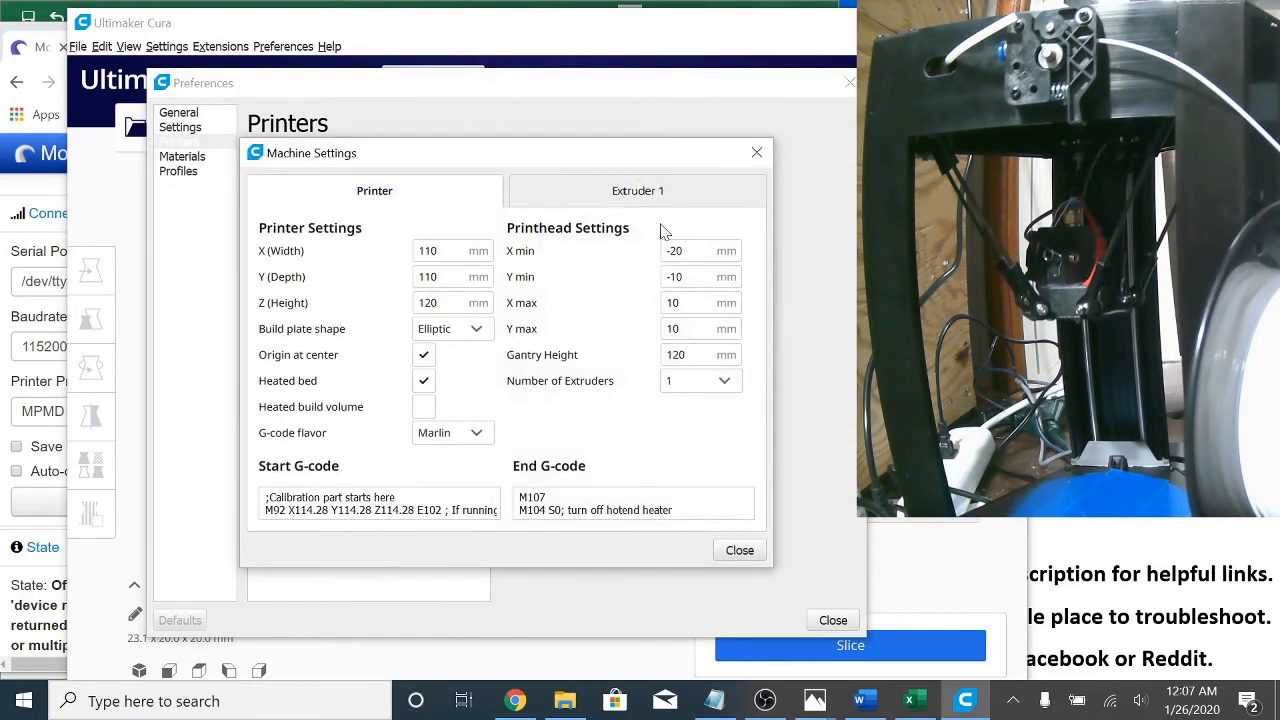
# Show the Extruder 1 settings listing a 0.4 mm nozzle and 1.75 mm compatible material diameter
pyautogui.click(636, 190)
pyautogui.write('1.75')
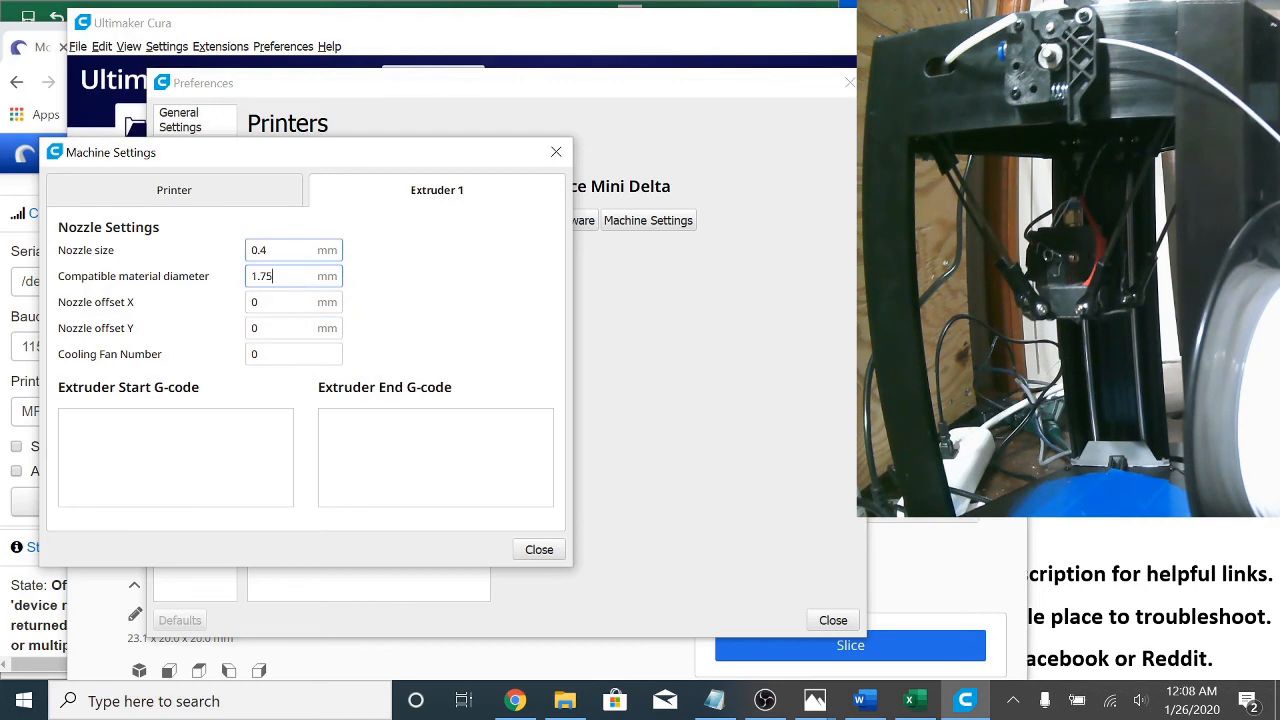
pyautogui.moveTo(276, 276)
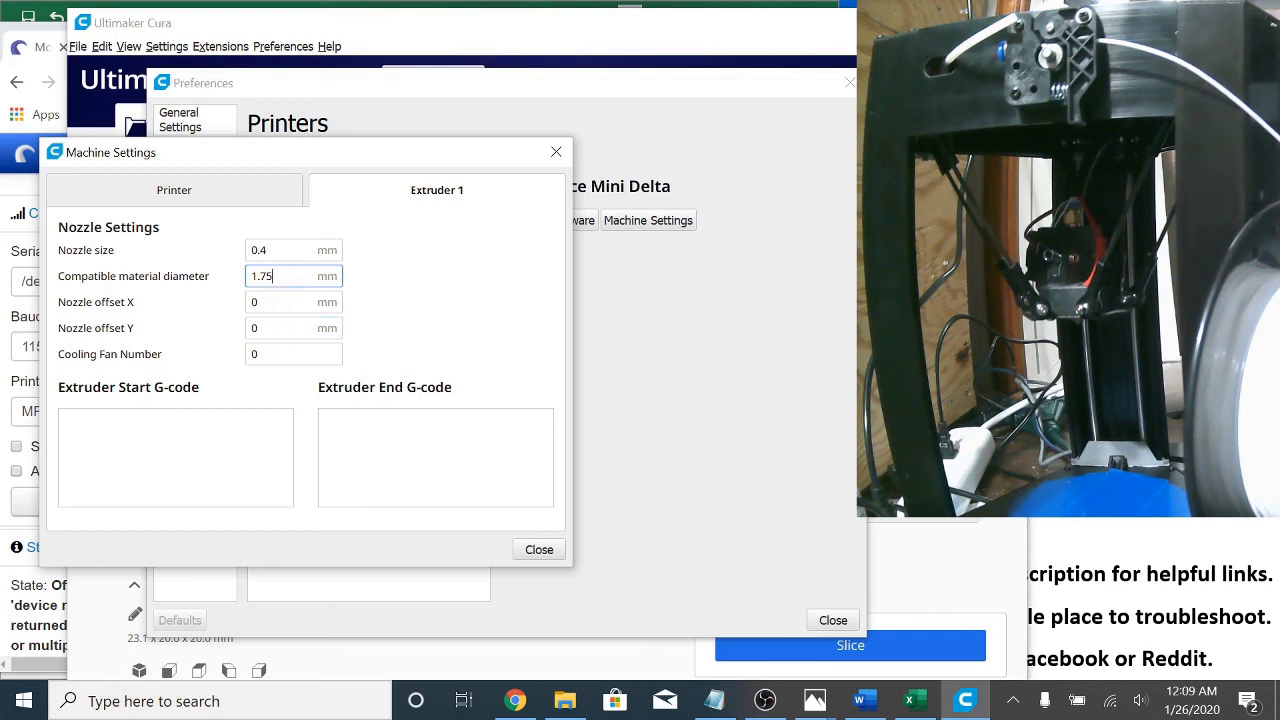
# Select the 1.75 mm compatible material diameter value, then close Machine Settings back to the Prepare view
pyautogui.tripleClick(290, 276)
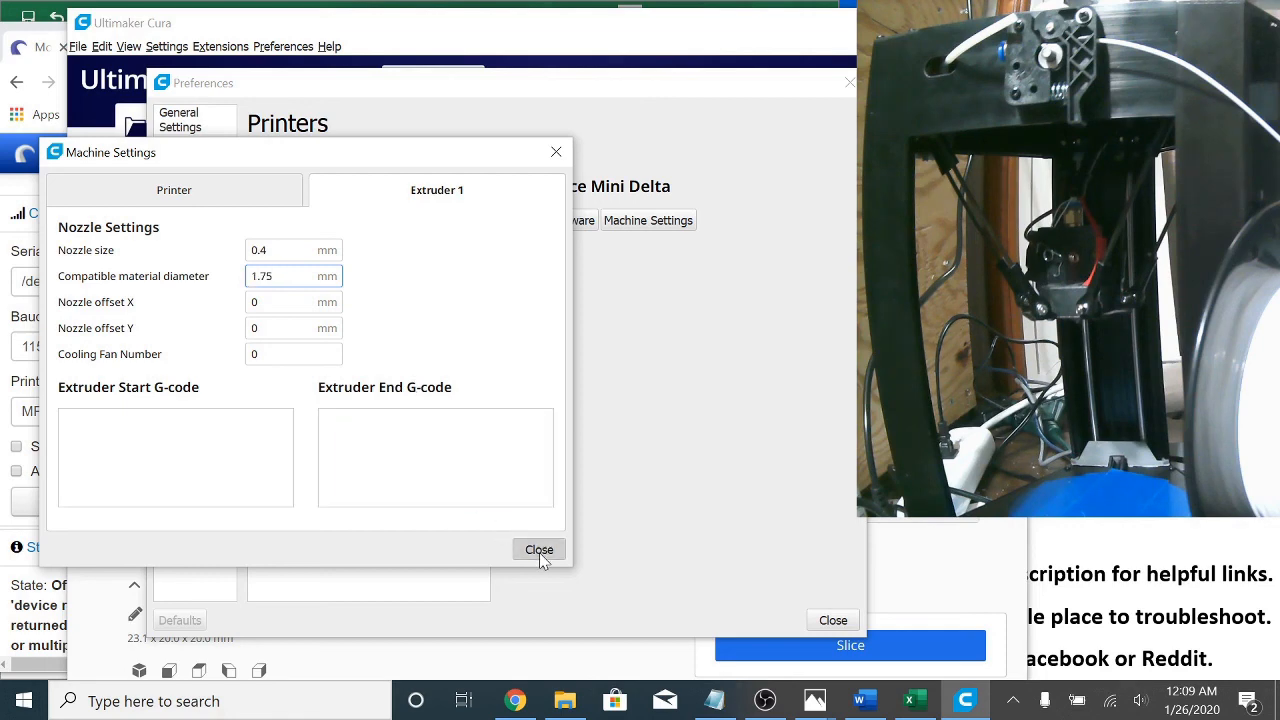
pyautogui.click(540, 548)
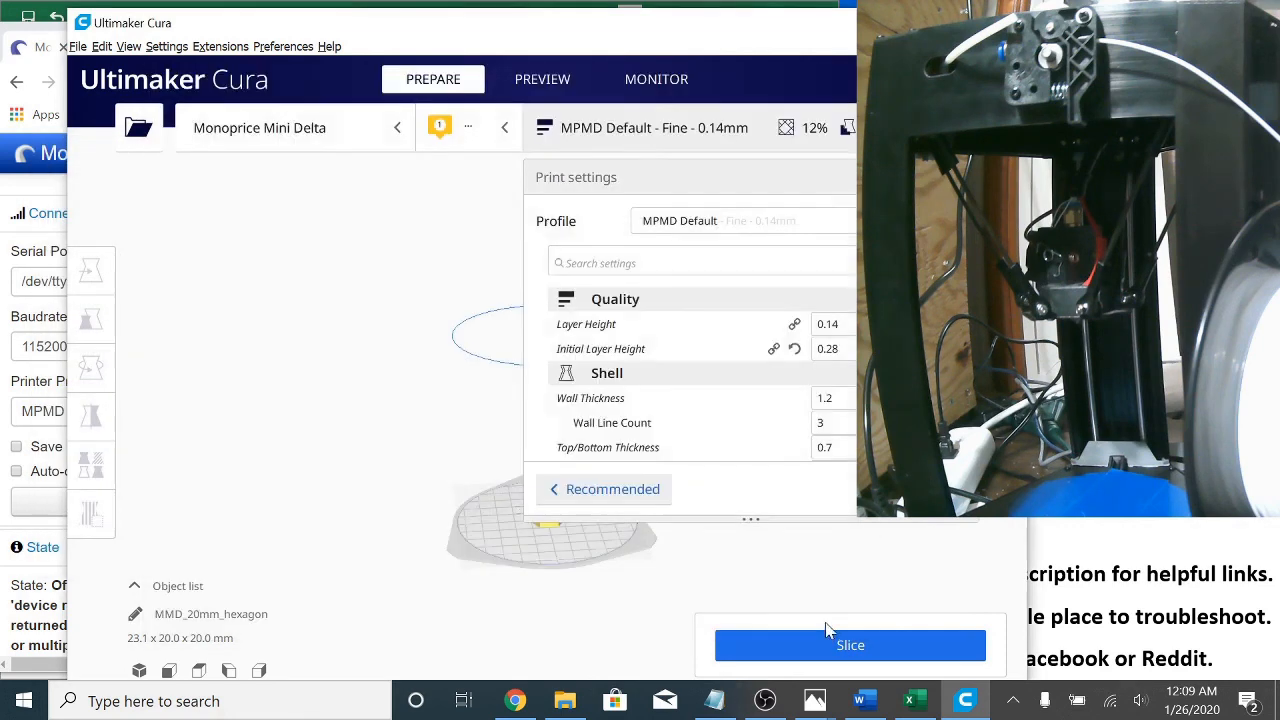